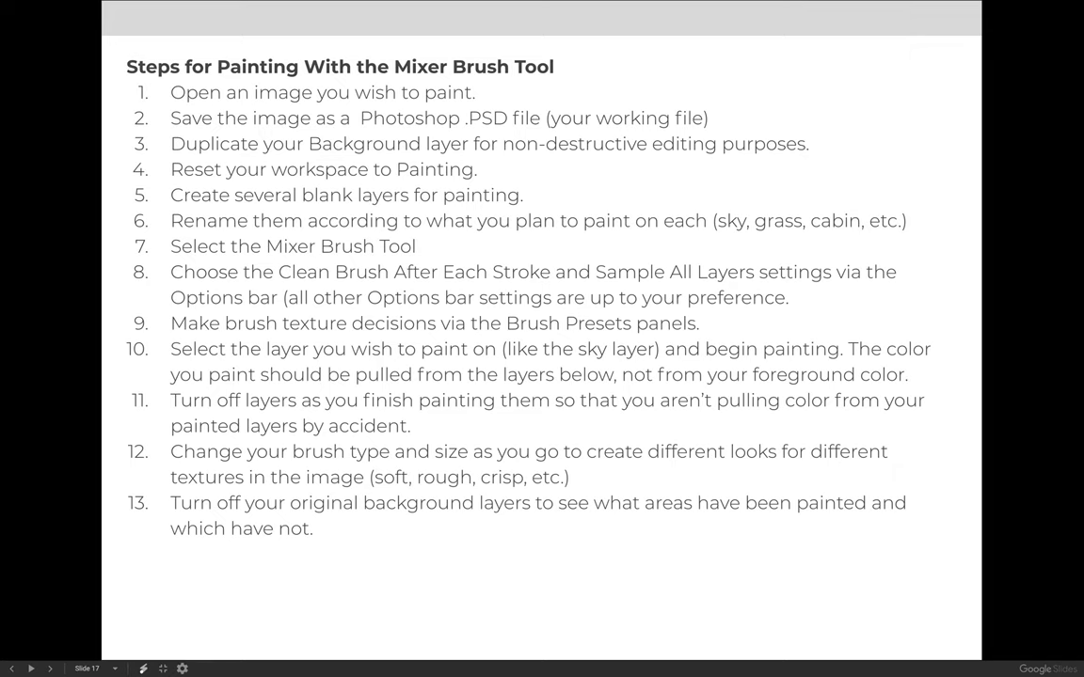
# Step: Advance to the Mixer Brush tips and tricks slide
pyautogui.click(11, 668)
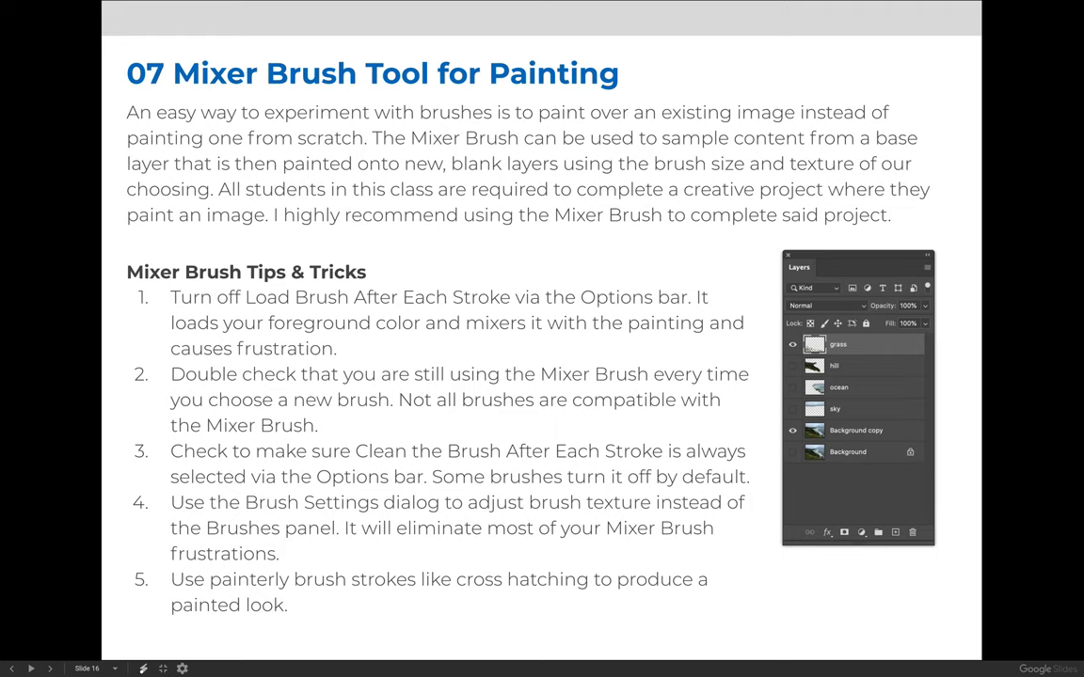
# Step: Leave the slideshow and return to the Lesson 10 Brushes & Painting page in Canvas
pyautogui.click(49, 670)
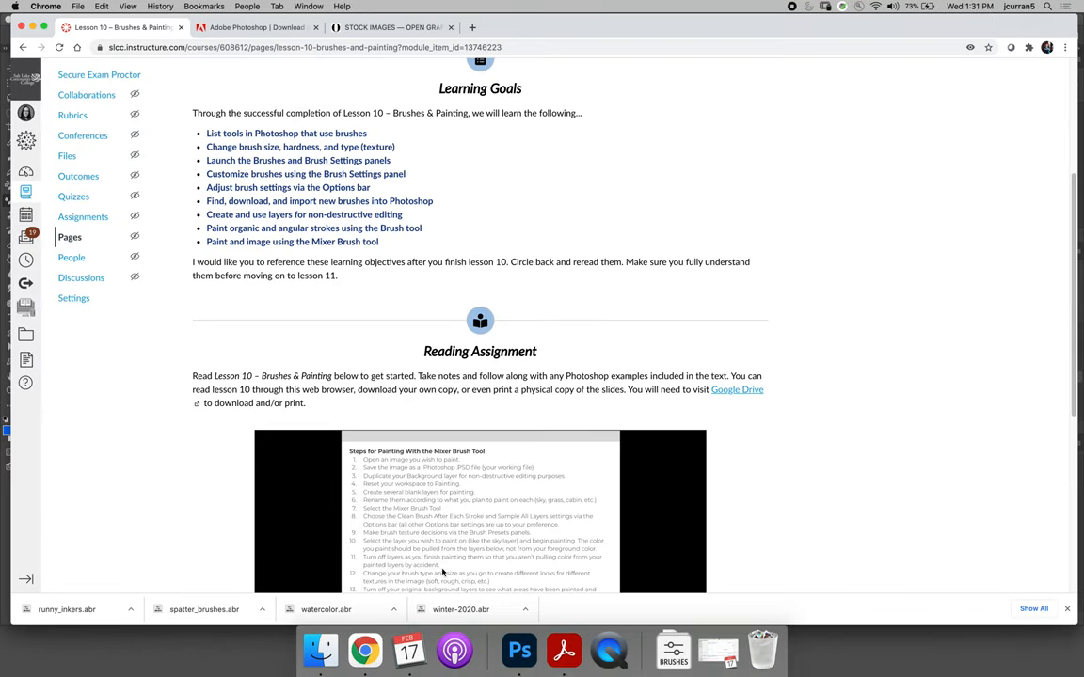
# Step: Switch from the browser to the castle gate image in Photoshop
pyautogui.click(519, 649)
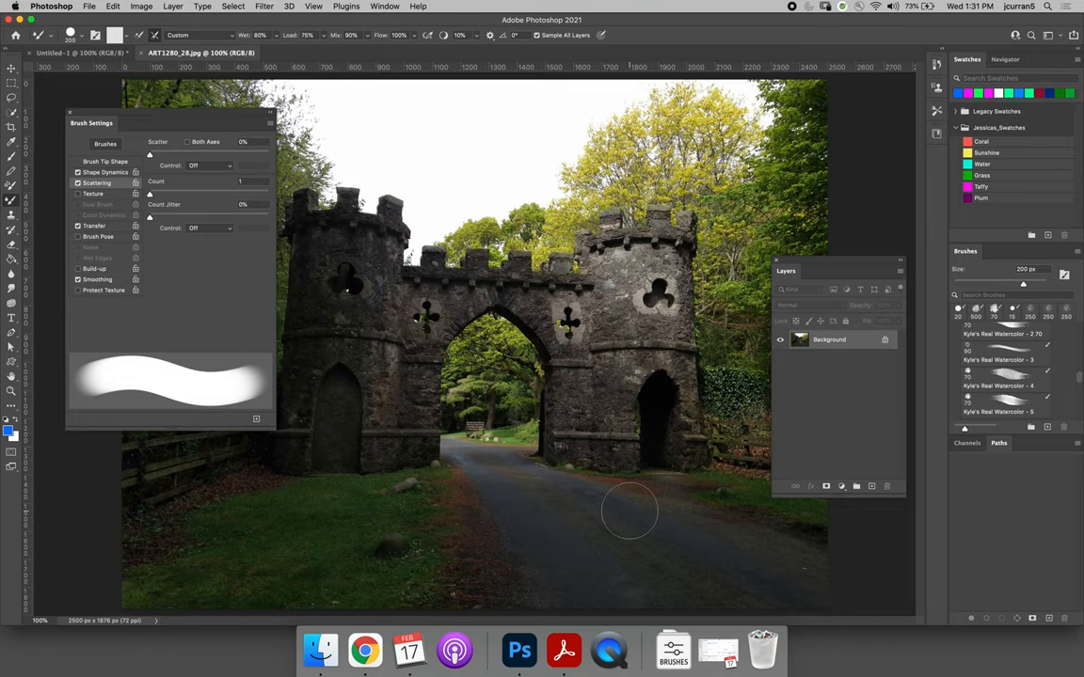
# Step: Duplicate the Background layer and add blank paint layers, naming one 'grass'
pyautogui.rightClick(828, 339)
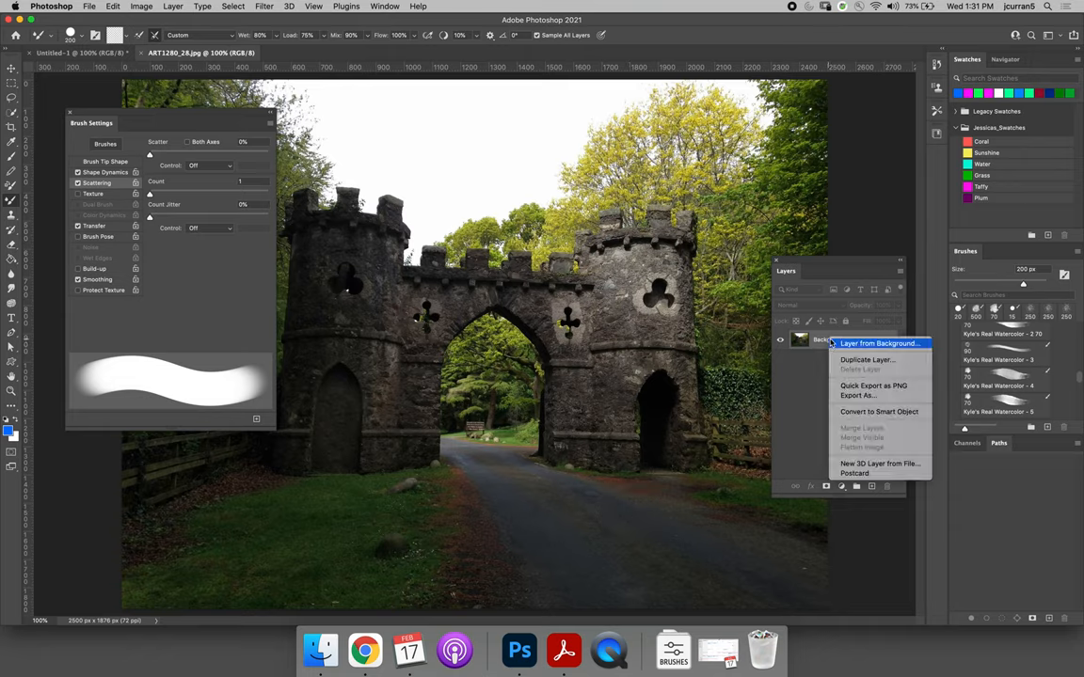
pyautogui.click(865, 359)
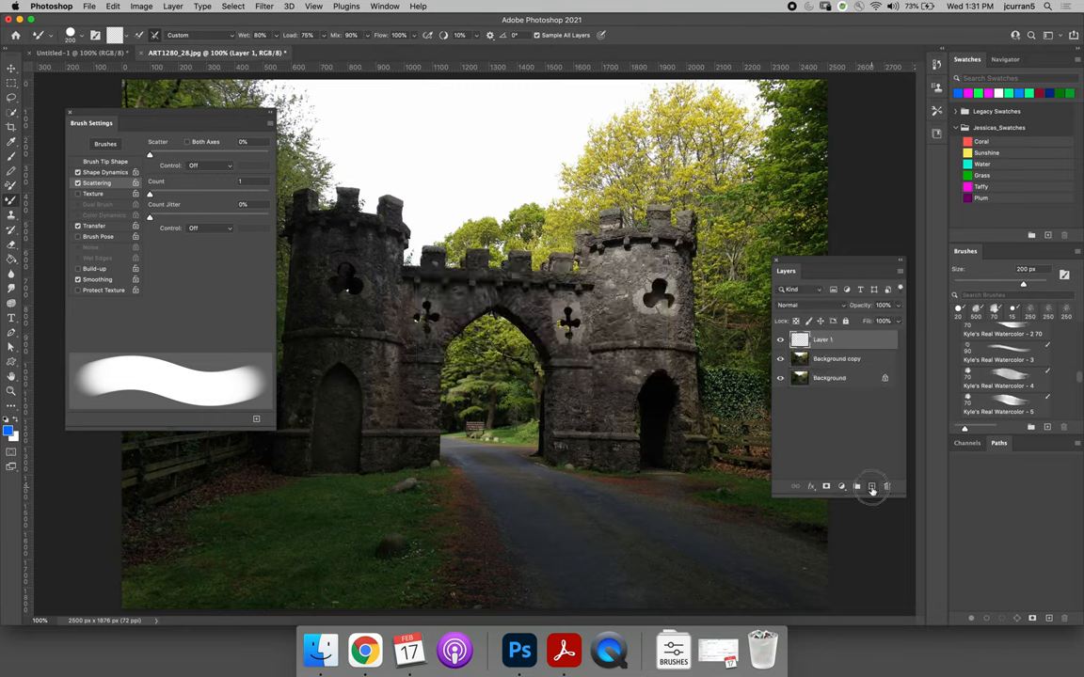
pyautogui.click(869, 485)
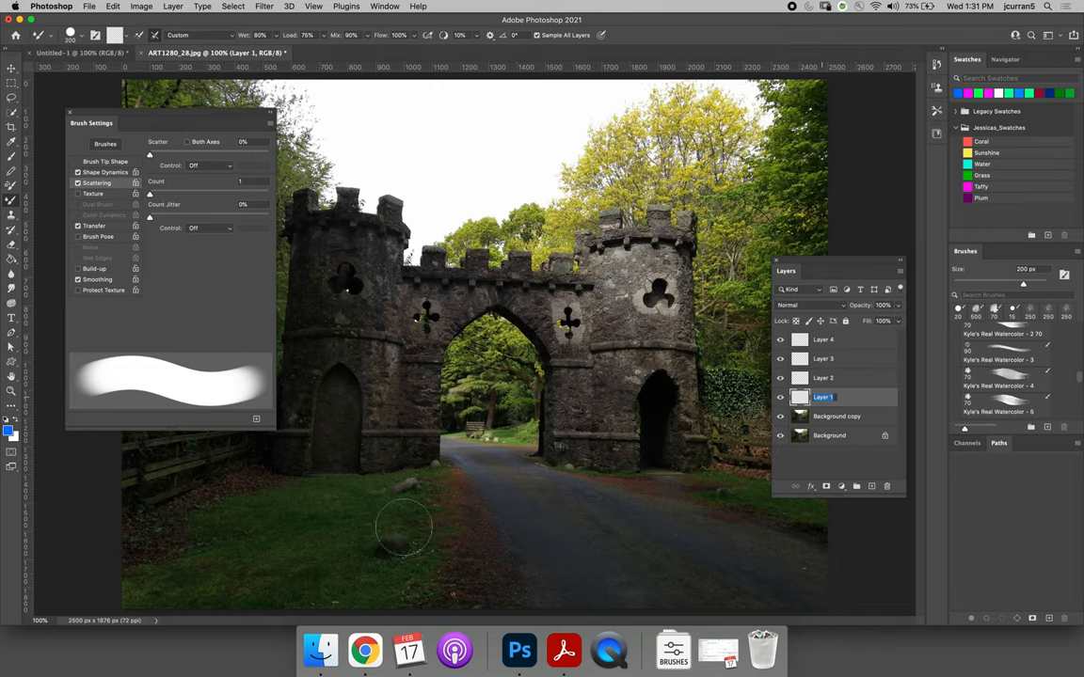
pyautogui.moveTo(196, 516)
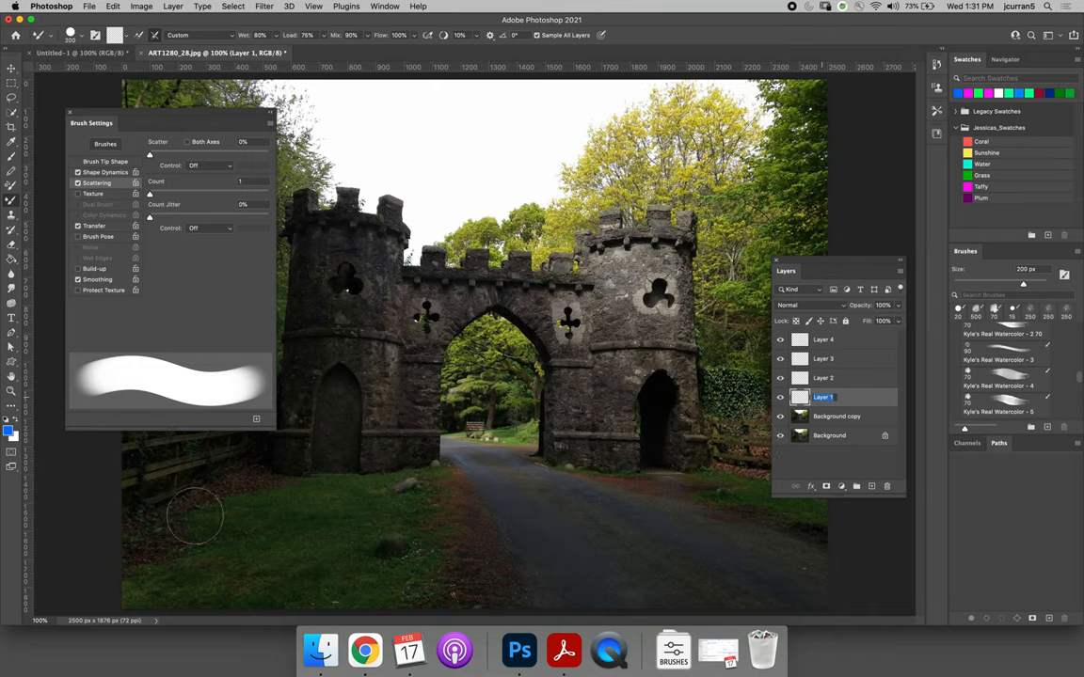
pyautogui.moveTo(643, 534)
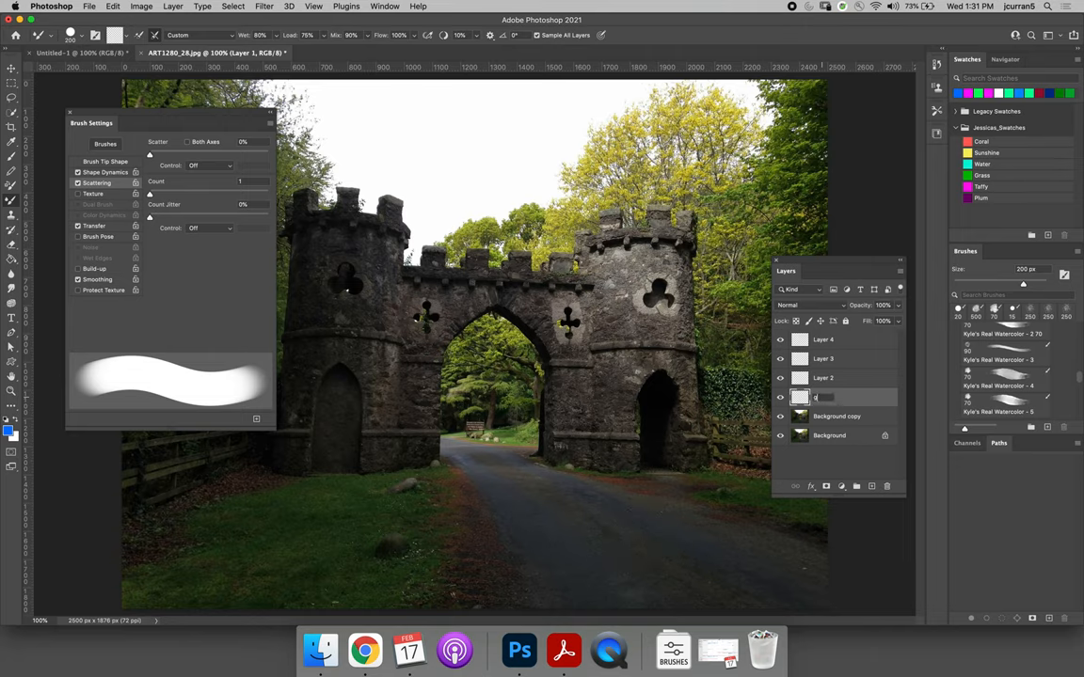
pyautogui.write('rass')
pyautogui.click(852, 341)
pyautogui.write('castle')
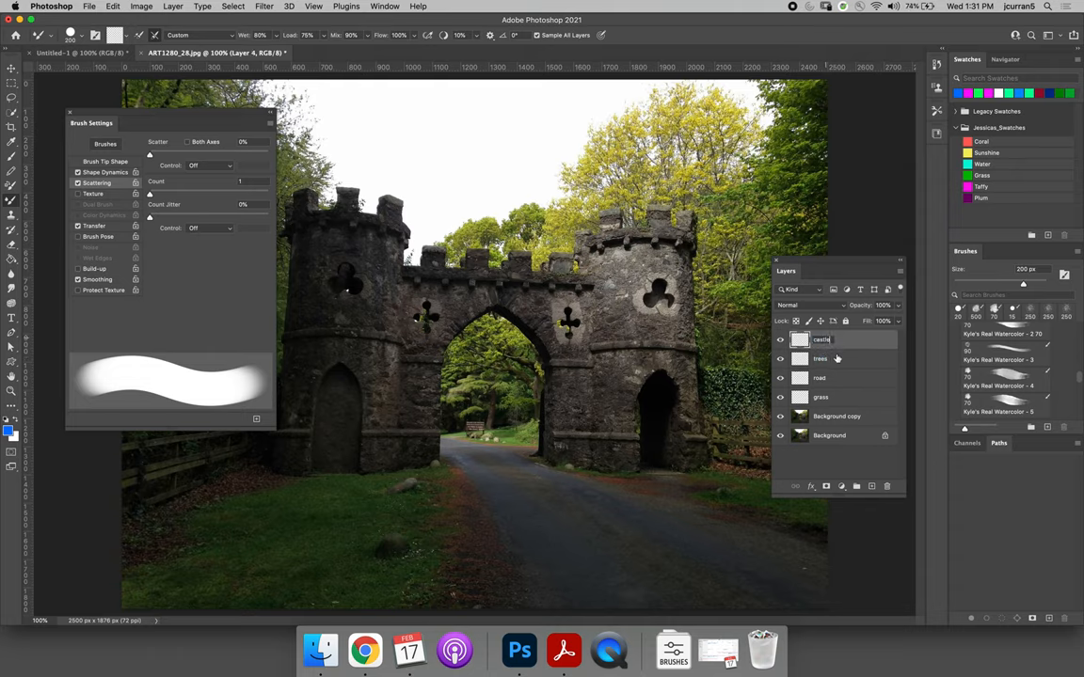
pyautogui.click(821, 357)
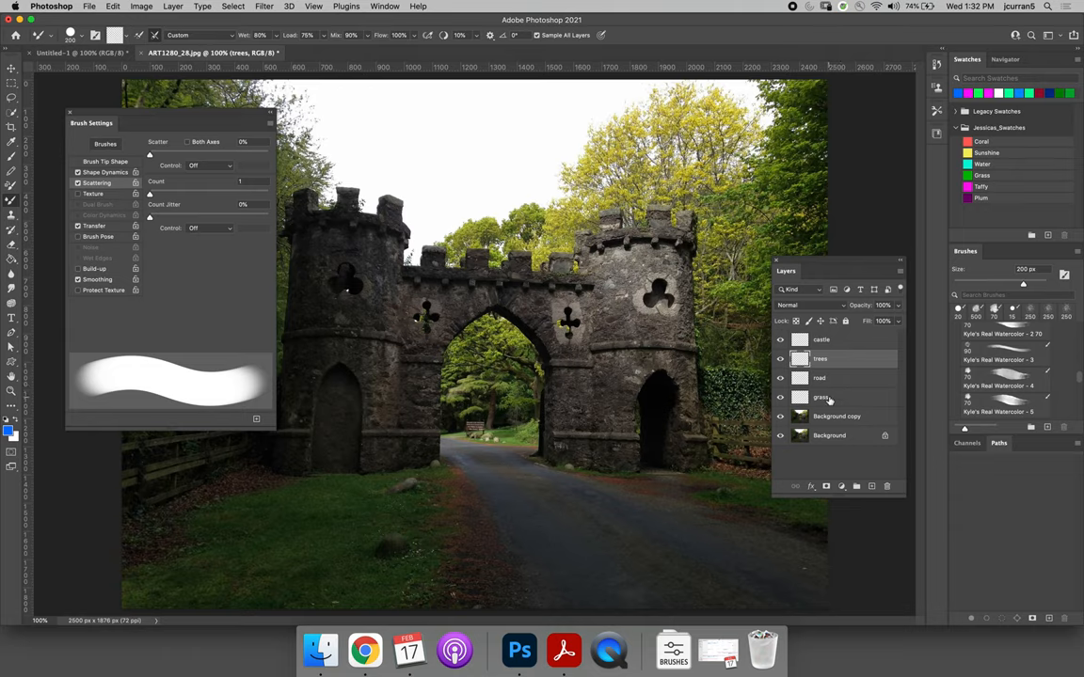
# Step: Select the grass layer as the active painting layer
pyautogui.click(821, 396)
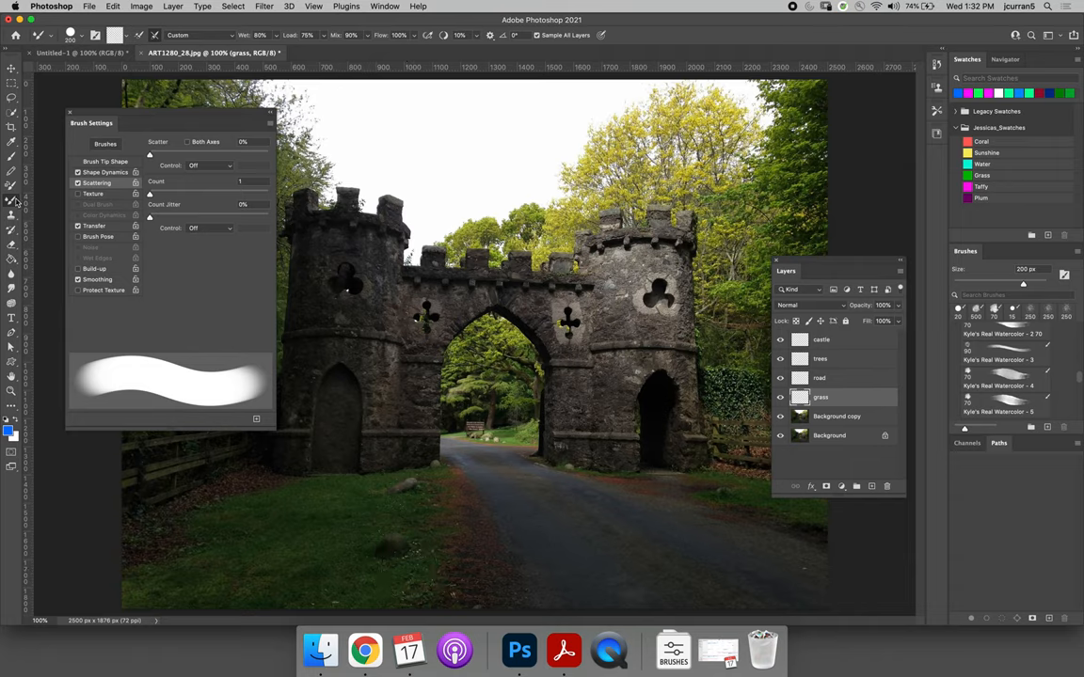
pyautogui.moveTo(11, 203)
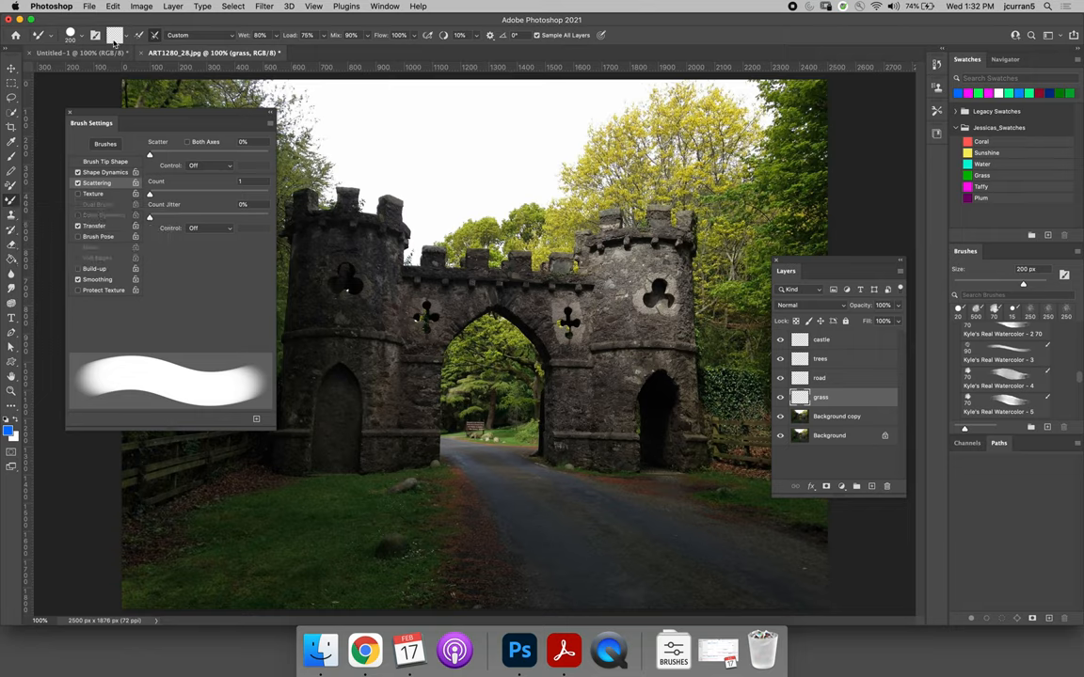
pyautogui.click(79, 182)
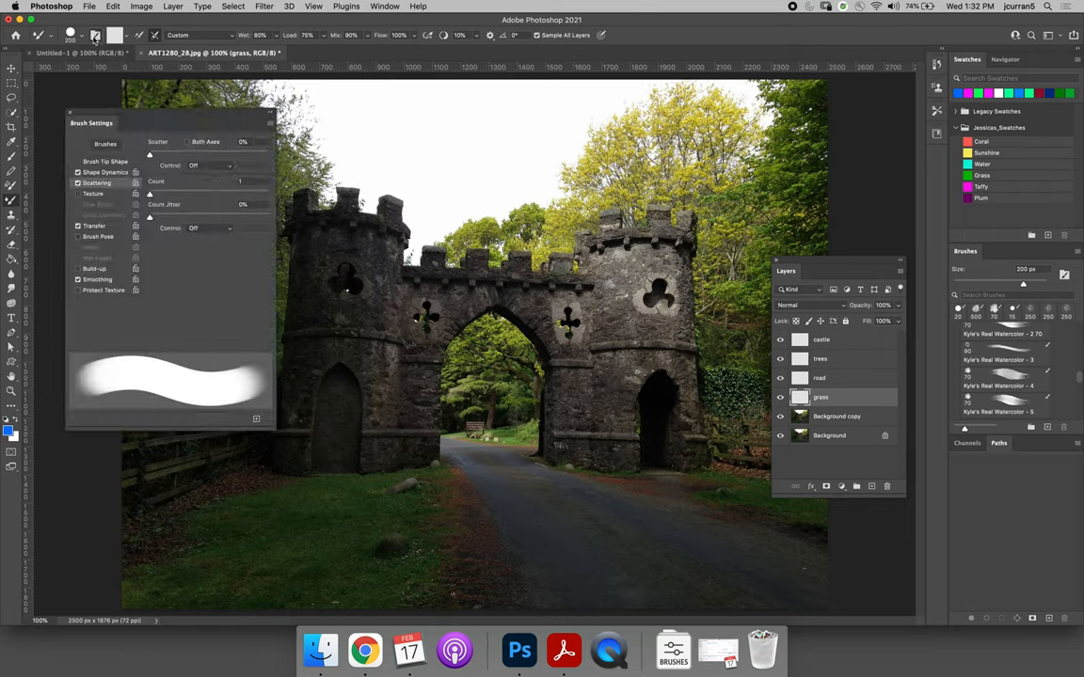
# Step: Browse the Brush Preset Picker down to the General Brushes set of round brushes
pyautogui.click(85, 34)
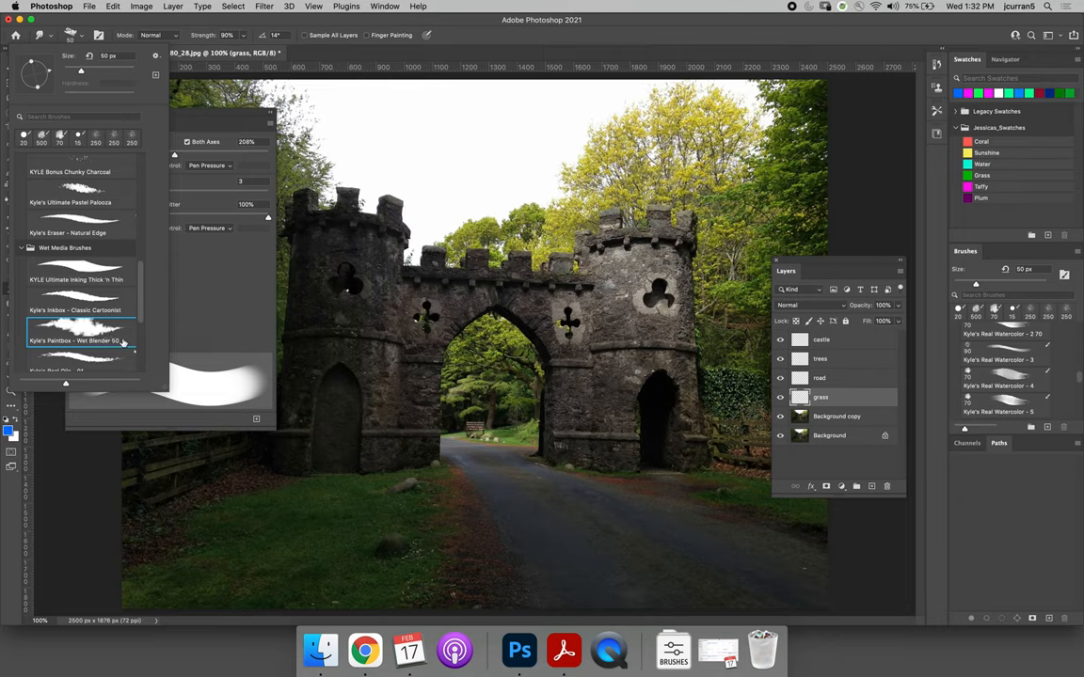
pyautogui.moveTo(58, 340)
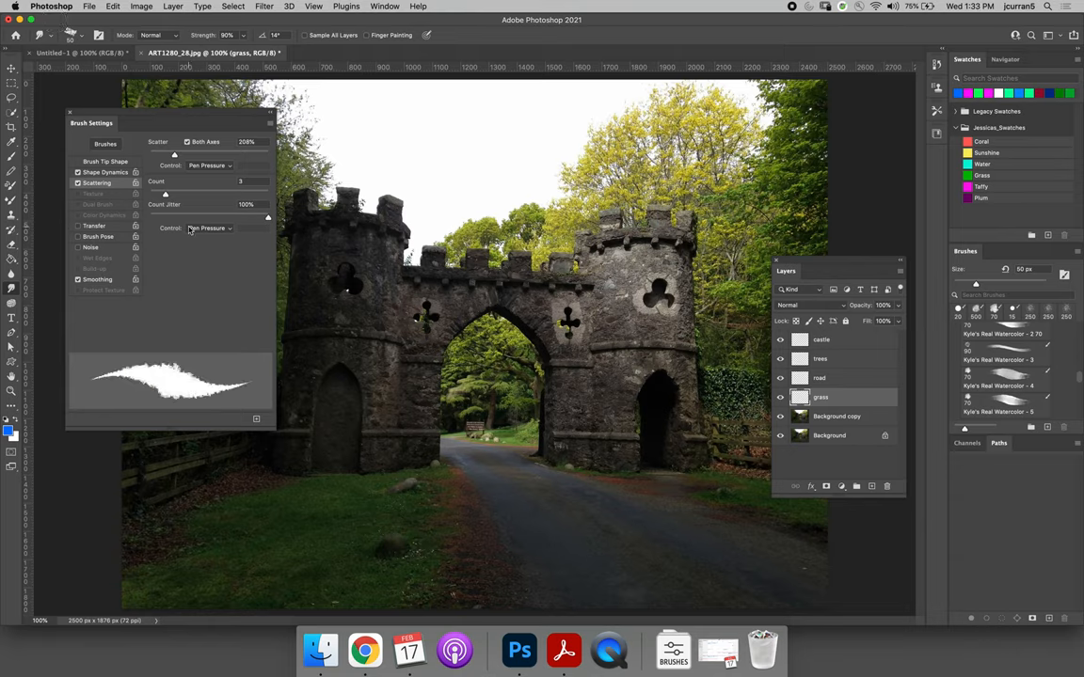
pyautogui.click(84, 34)
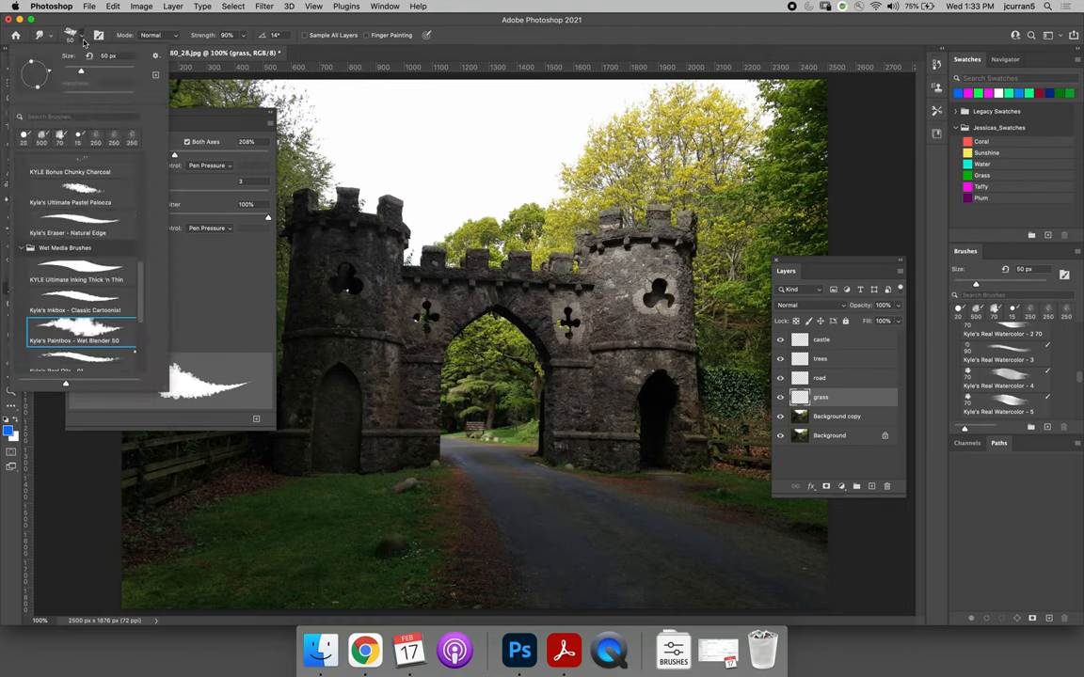
pyautogui.scroll(-3)
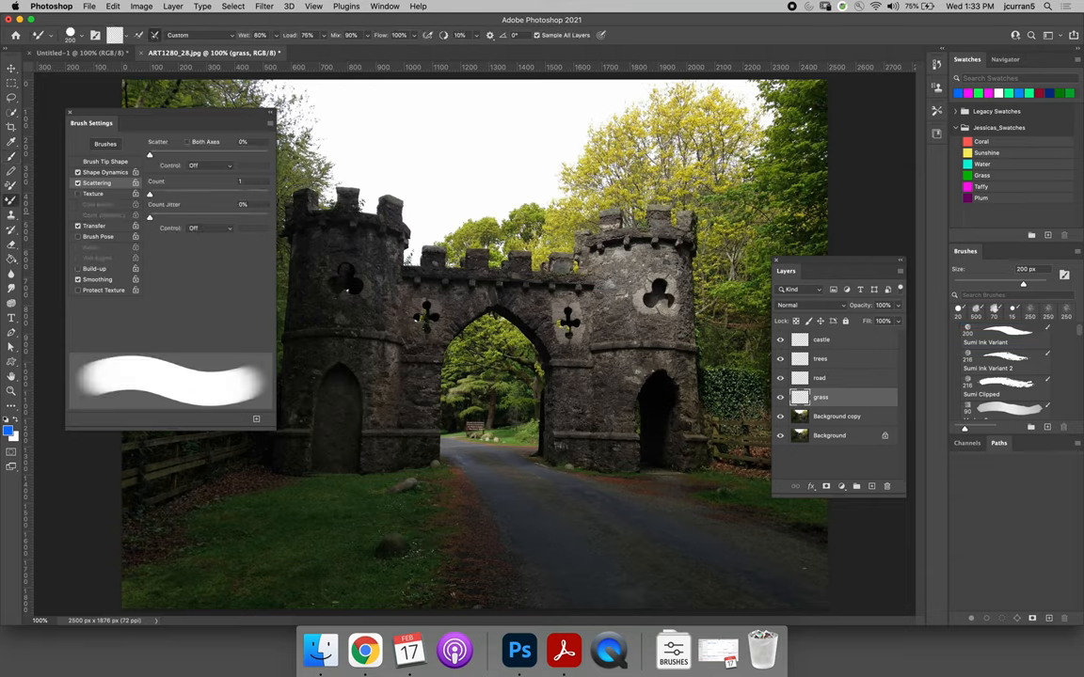
pyautogui.moveTo(192, 352)
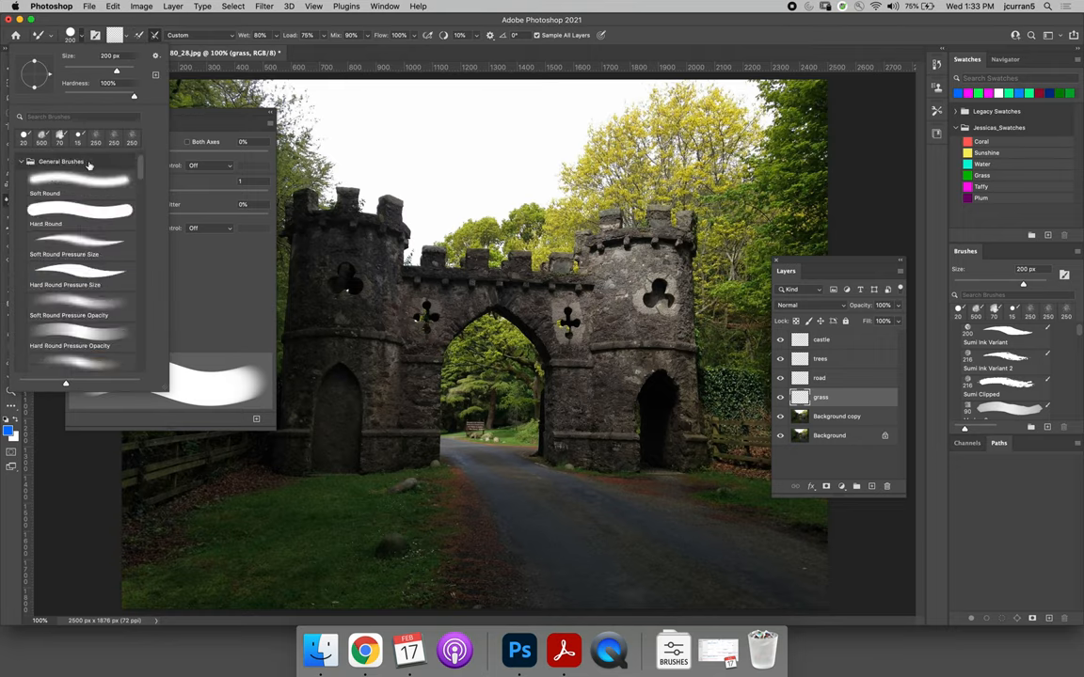
# Step: Try the hard and soft round pressure-sensitive and plain round brush presets
pyautogui.click(79, 284)
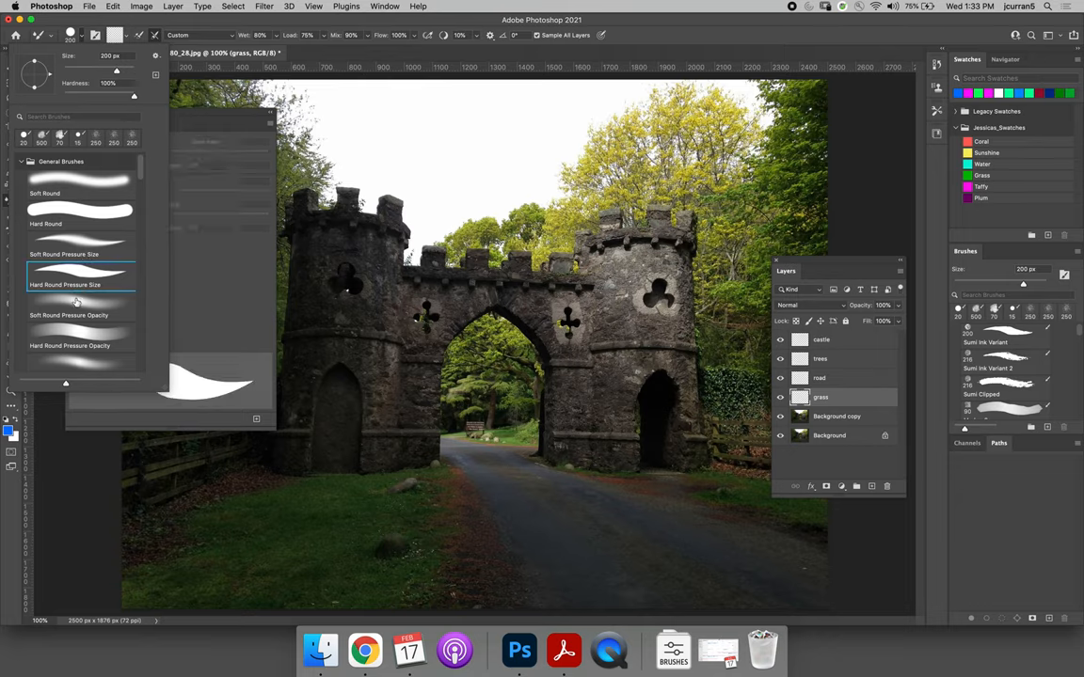
pyautogui.click(79, 316)
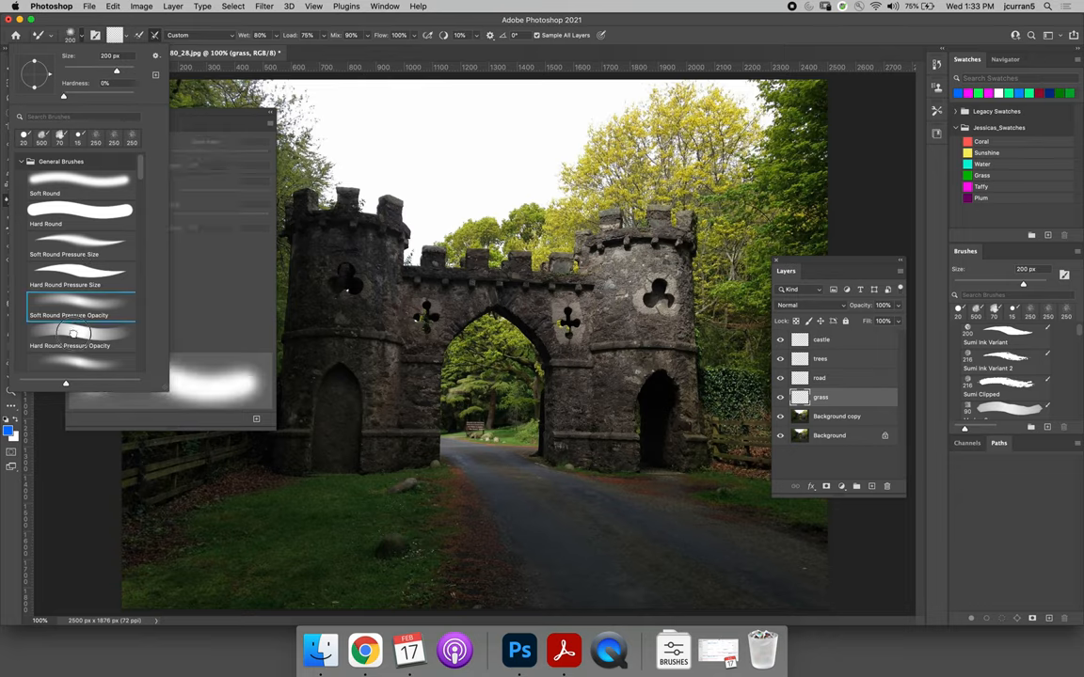
pyautogui.click(79, 254)
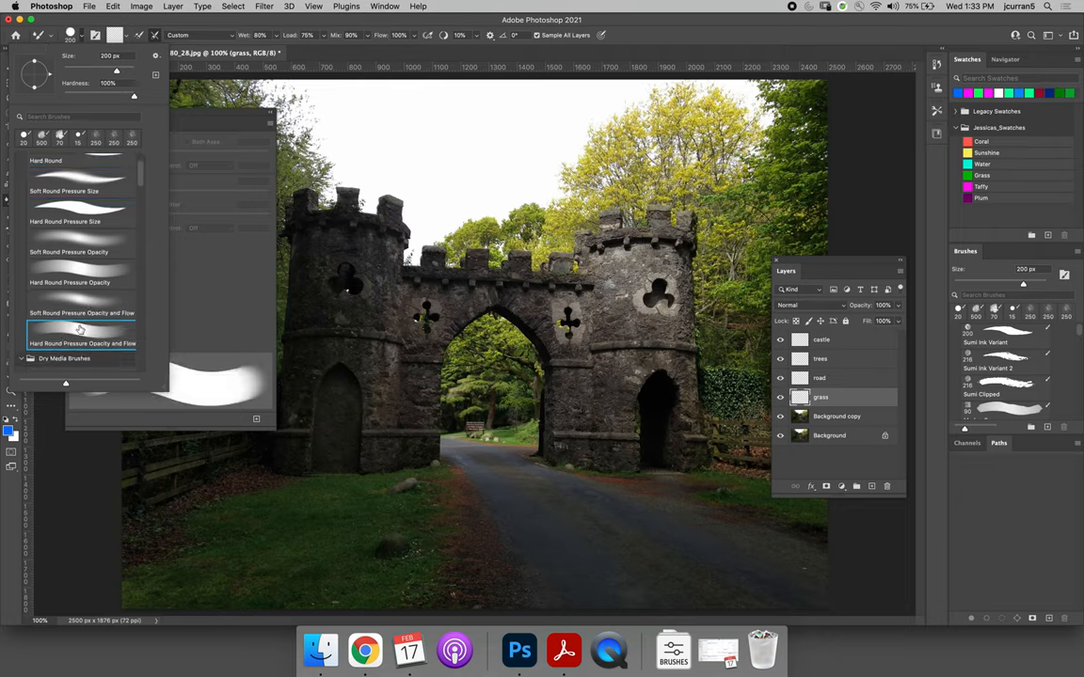
pyautogui.click(79, 282)
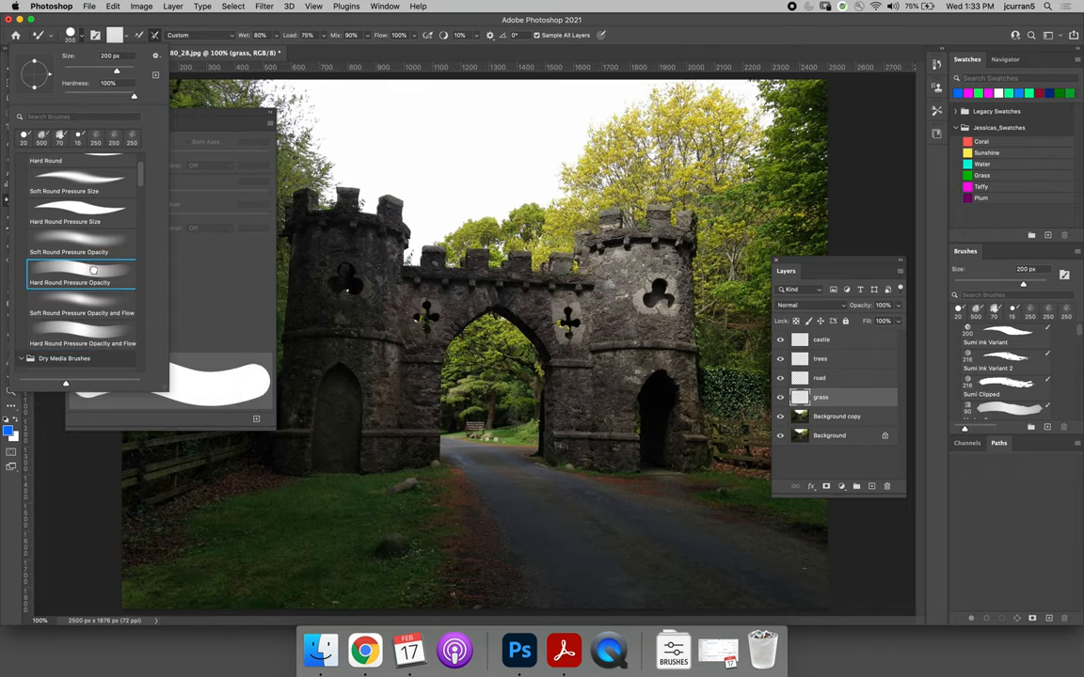
pyautogui.moveTo(101, 211)
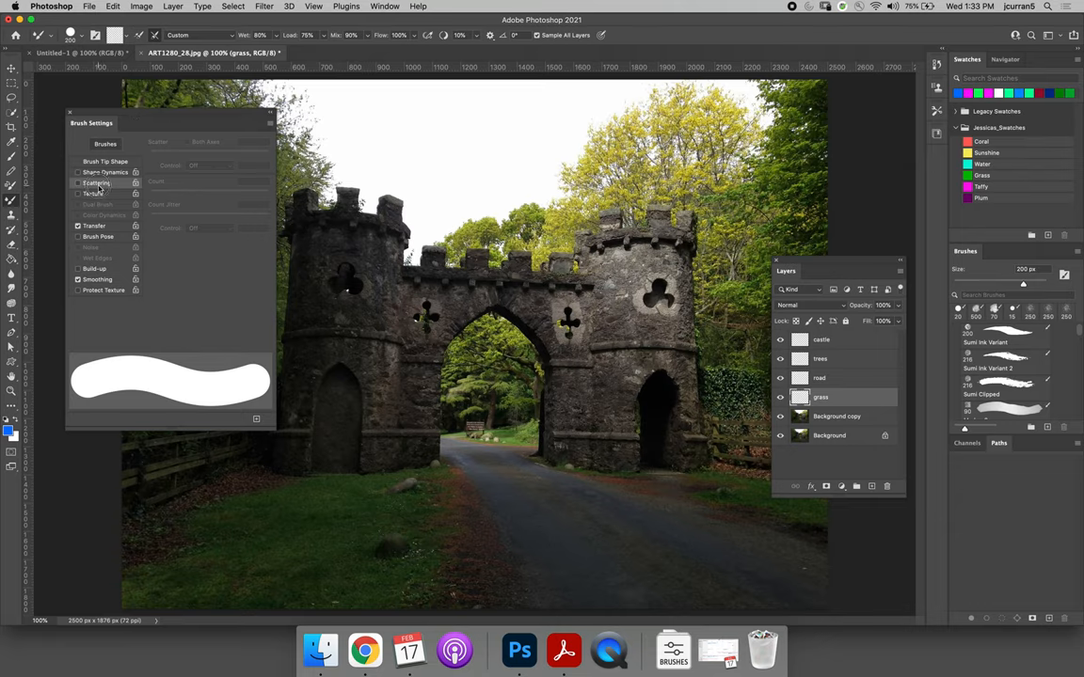
# Step: Increase the brush Scattering amount and raise Size Jitter in Shape Dynamics
pyautogui.click(96, 182)
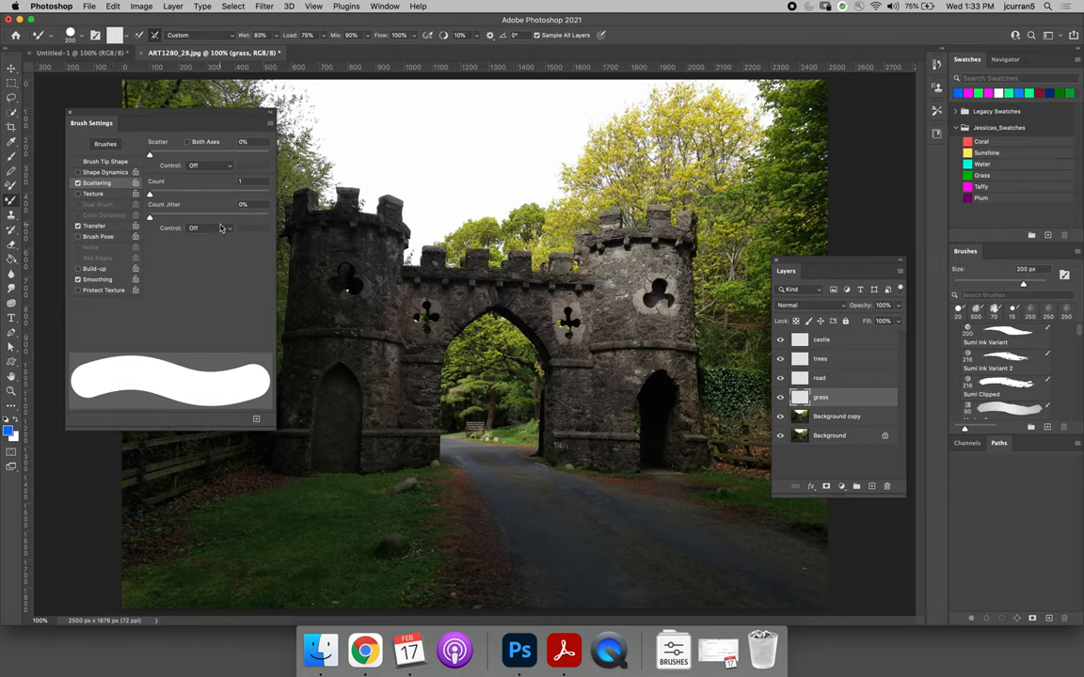
pyautogui.moveTo(151, 154); pyautogui.dragTo(162, 154)
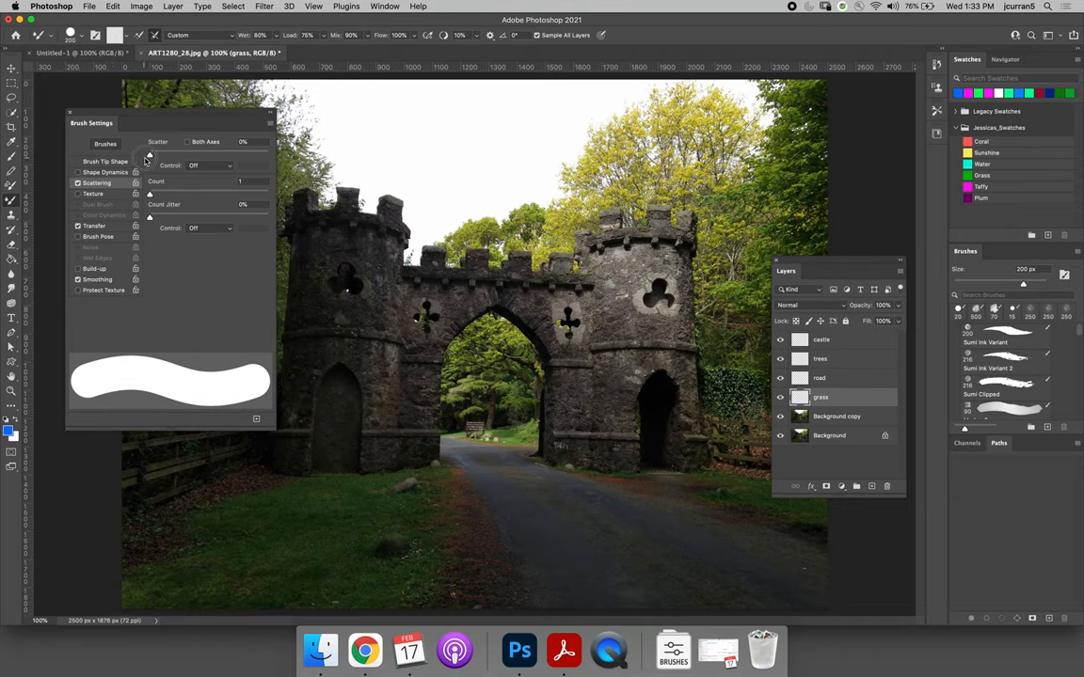
pyautogui.moveTo(148, 155); pyautogui.dragTo(196, 154)
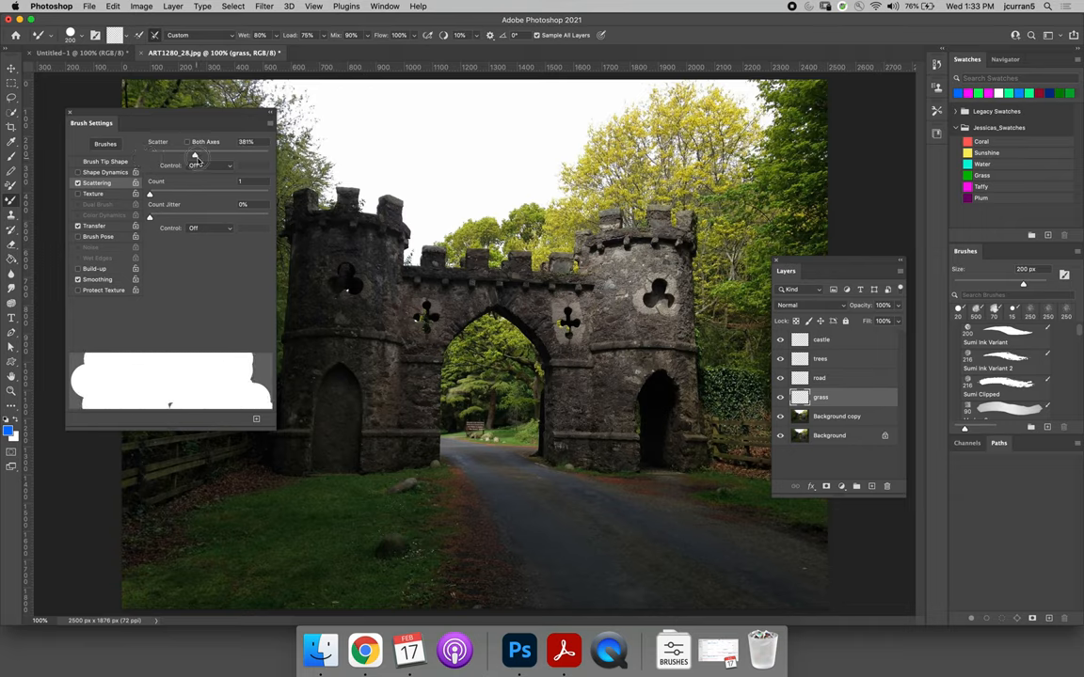
pyautogui.moveTo(196, 154); pyautogui.dragTo(190, 154)
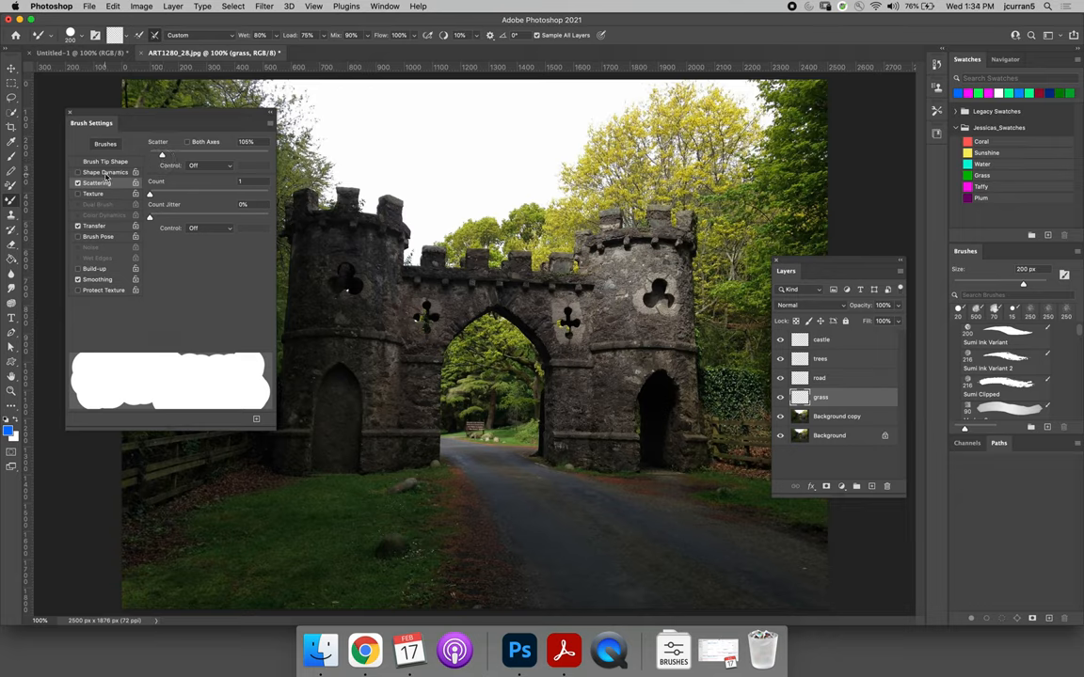
pyautogui.click(96, 174)
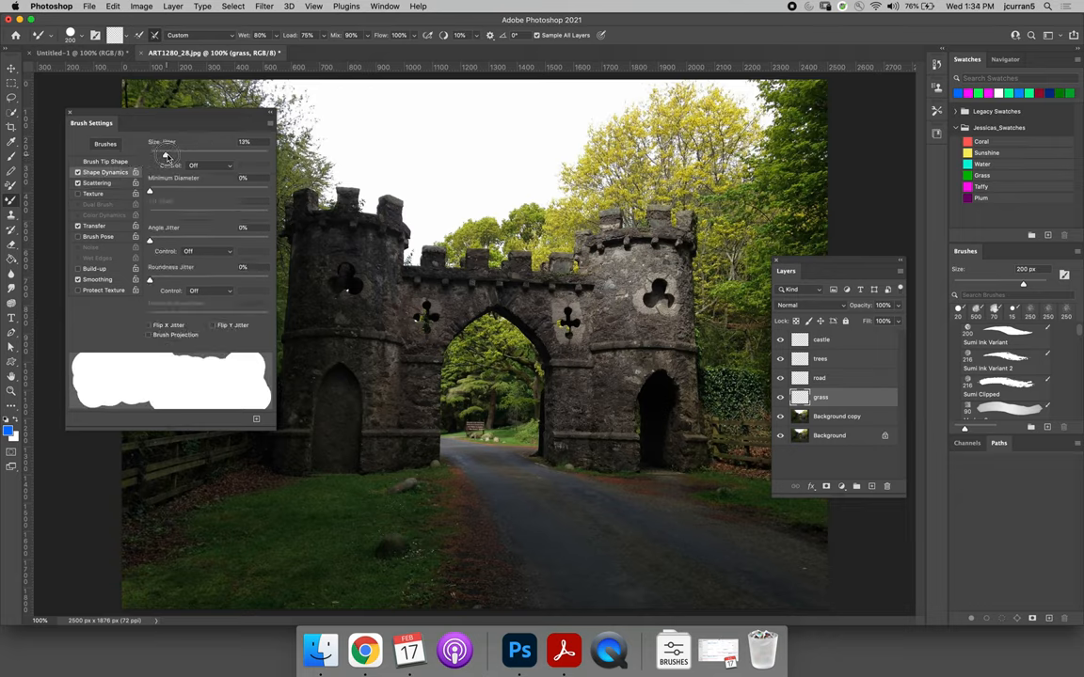
pyautogui.moveTo(167, 154); pyautogui.dragTo(203, 155)
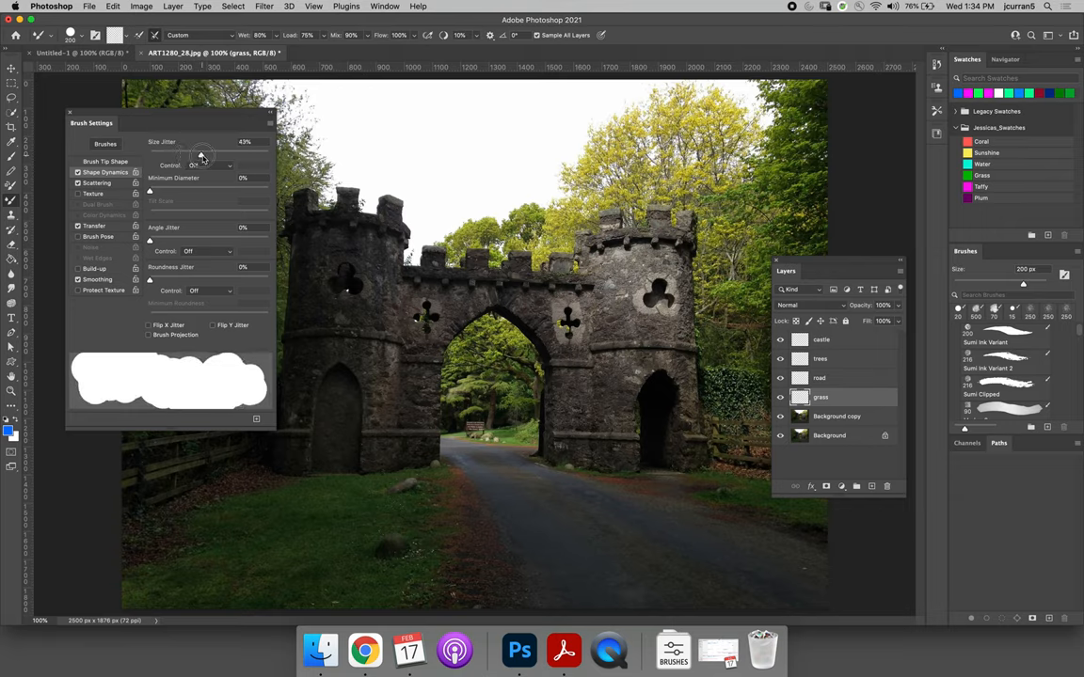
pyautogui.moveTo(201, 155); pyautogui.dragTo(231, 154)
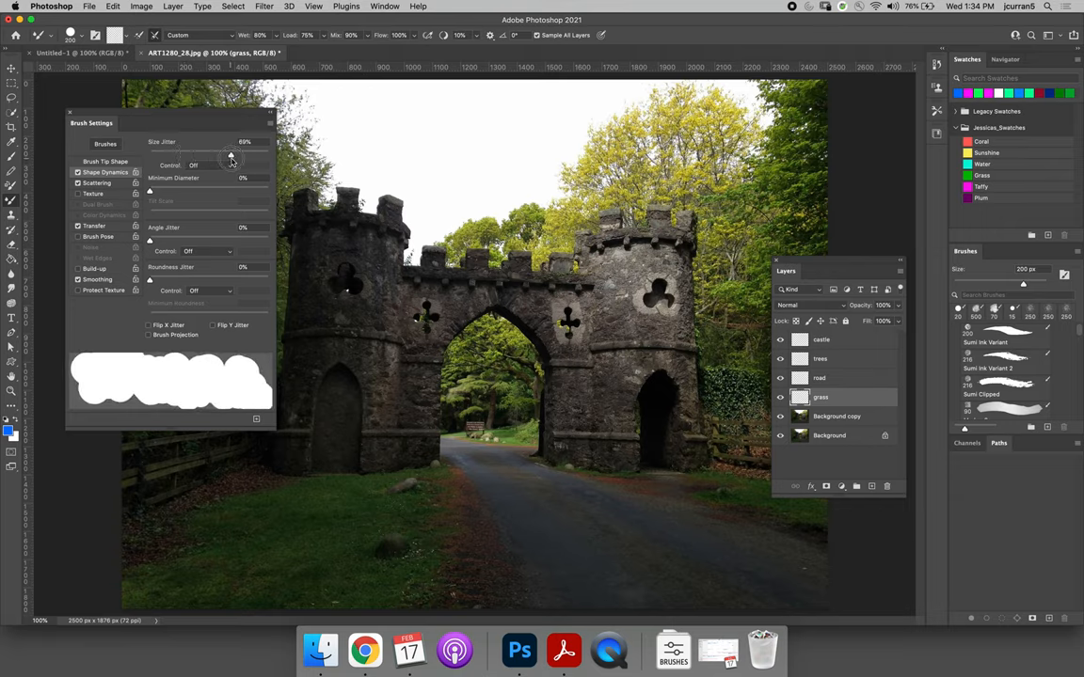
pyautogui.moveTo(230, 154); pyautogui.dragTo(235, 154)
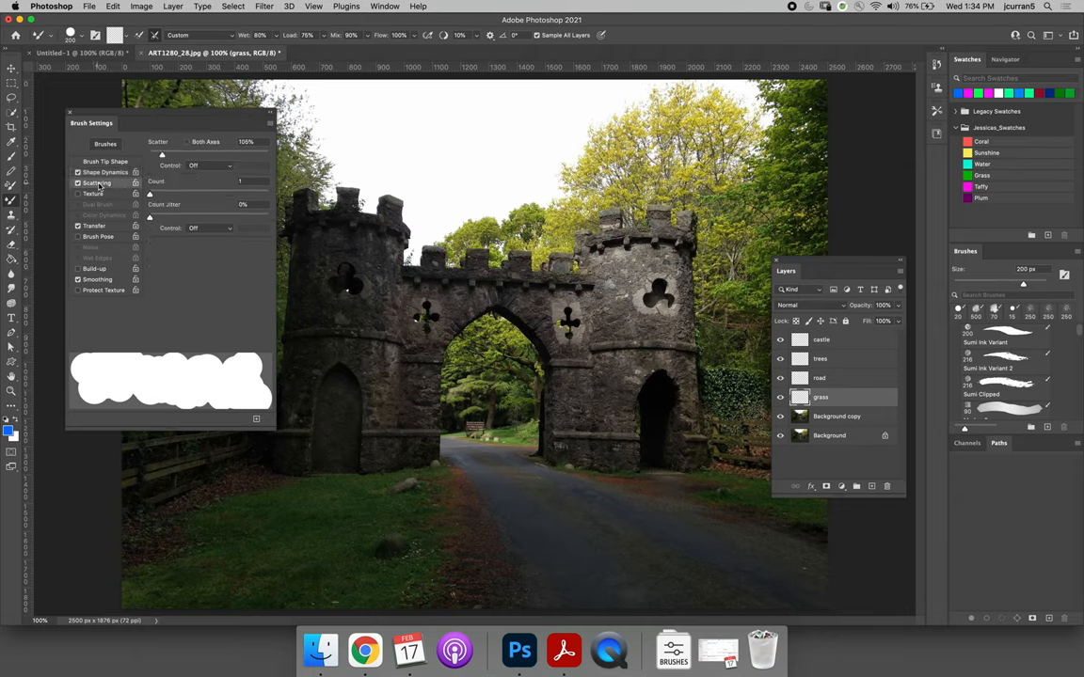
pyautogui.click(79, 184)
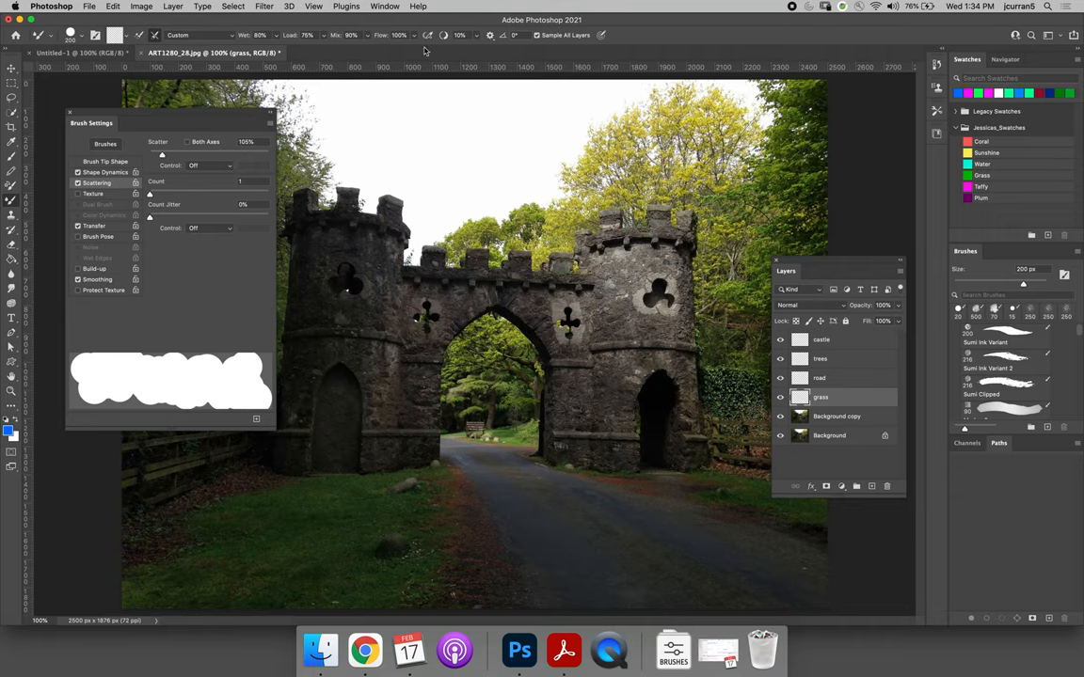
pyautogui.moveTo(169, 121)
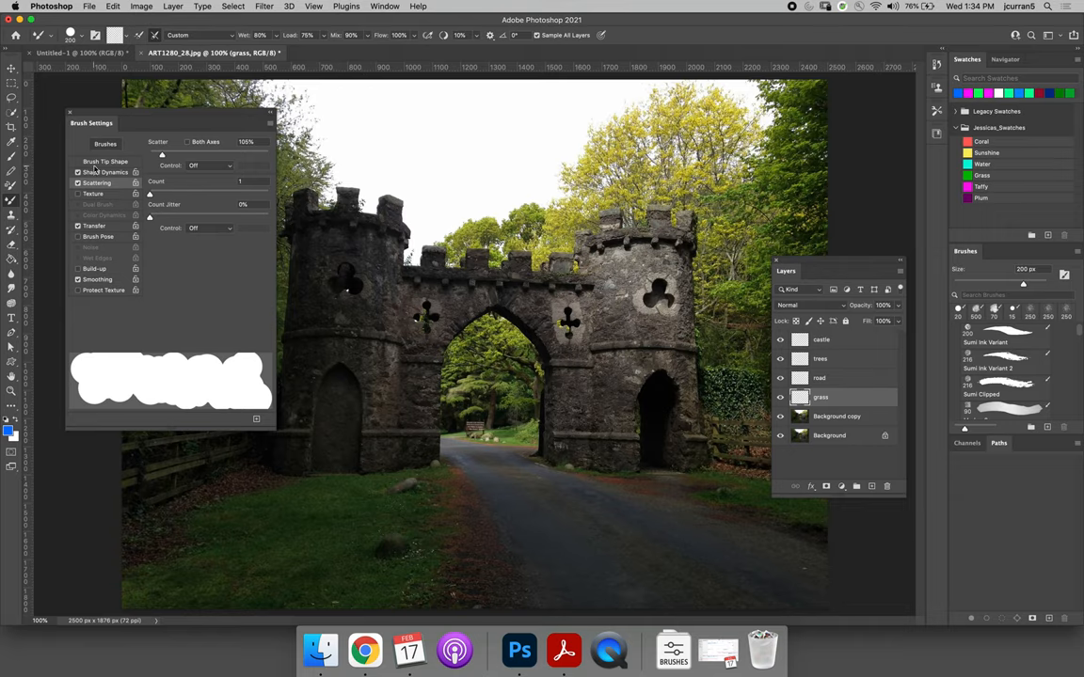
# Step: Choose a grass-blade brush tip with adjusted spacing and a larger size
pyautogui.click(105, 161)
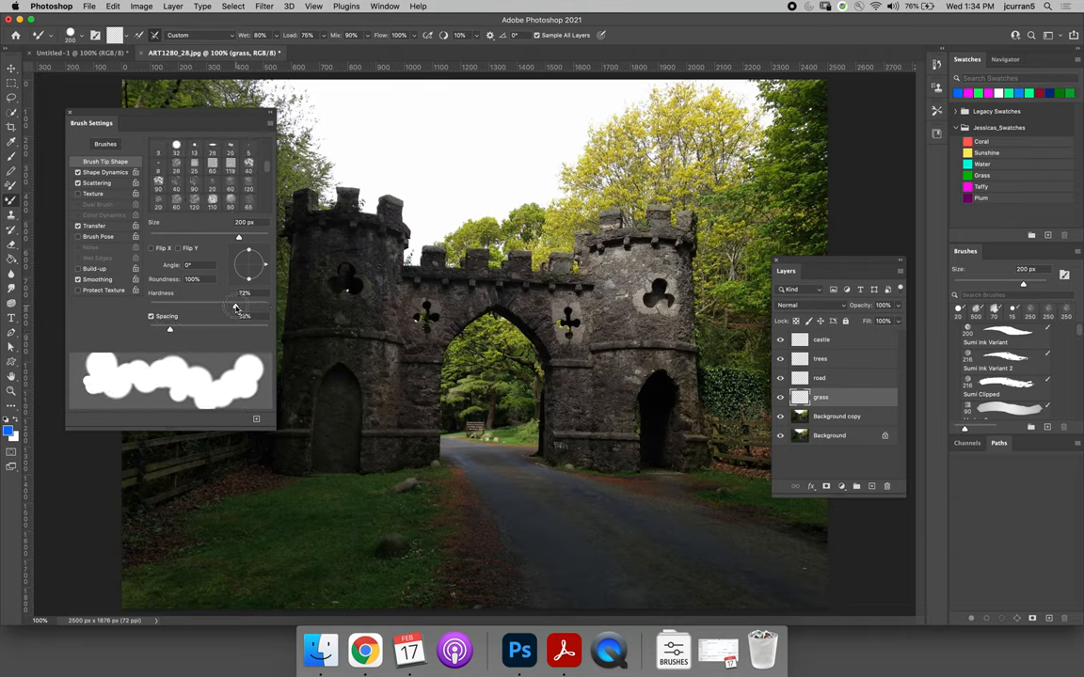
pyautogui.moveTo(235, 305); pyautogui.dragTo(226, 308)
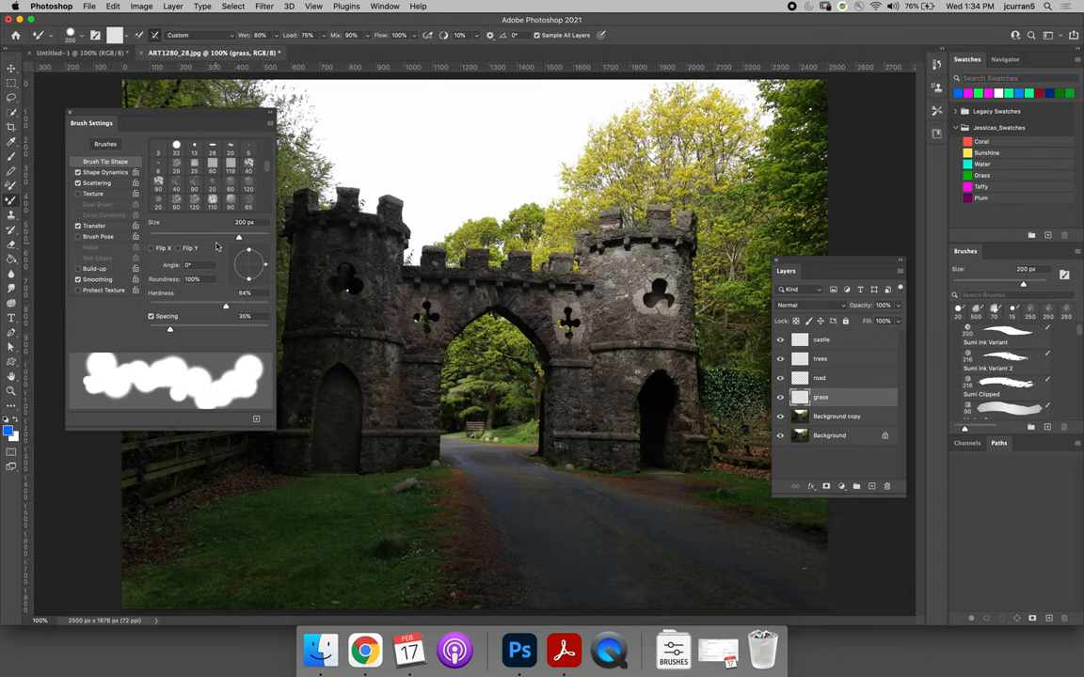
pyautogui.click(211, 203)
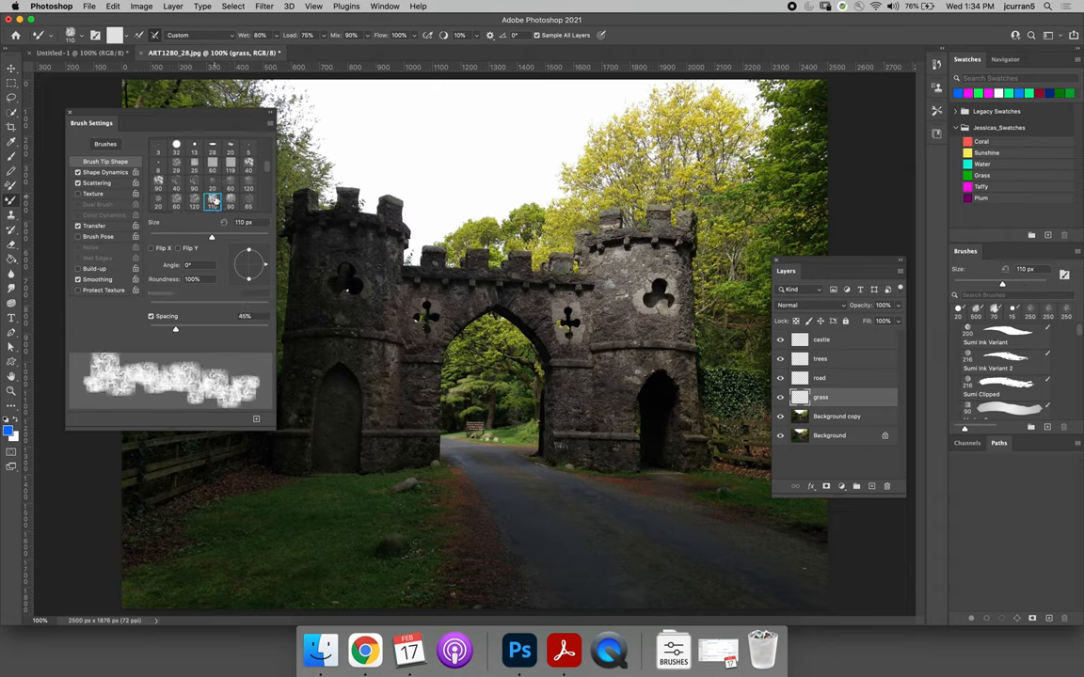
pyautogui.click(248, 203)
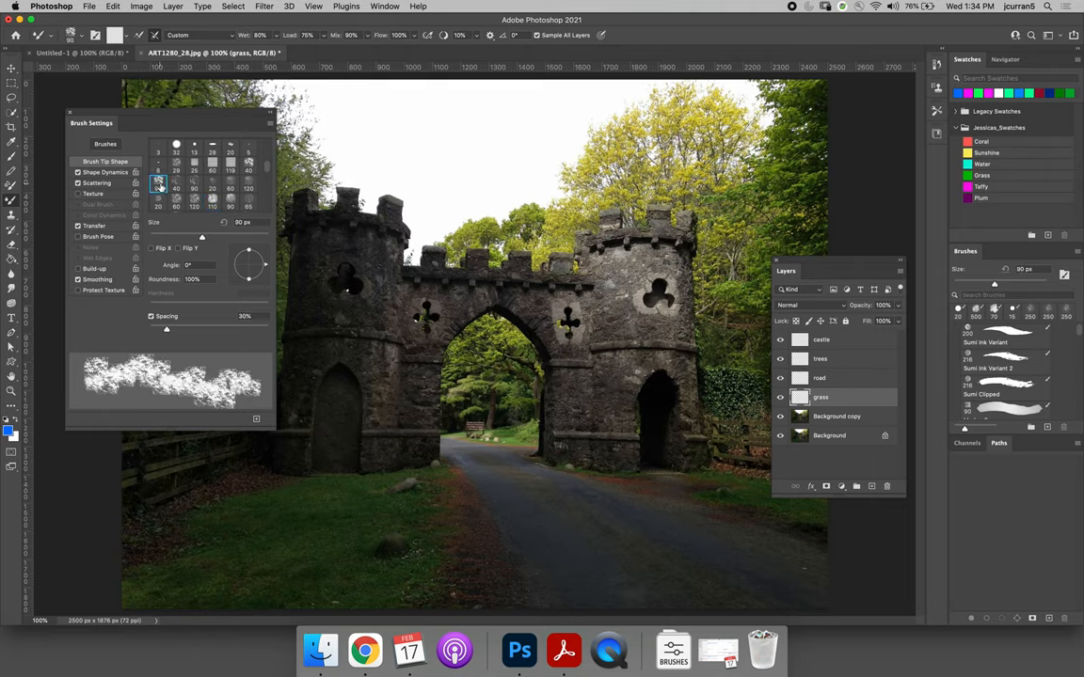
pyautogui.click(158, 181)
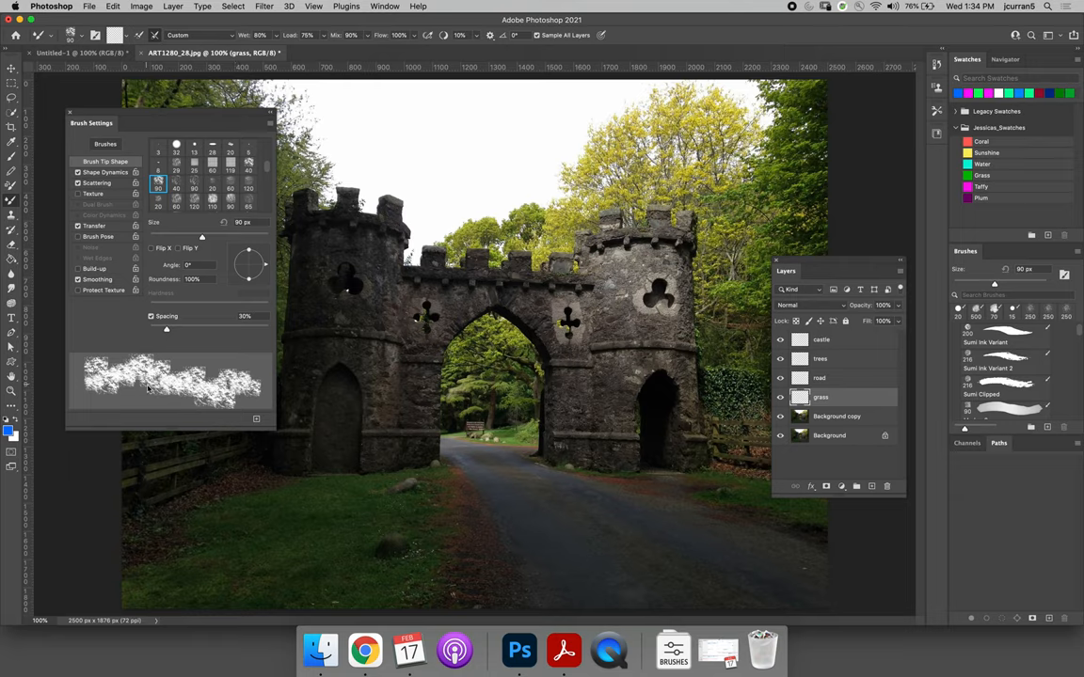
pyautogui.moveTo(286, 259)
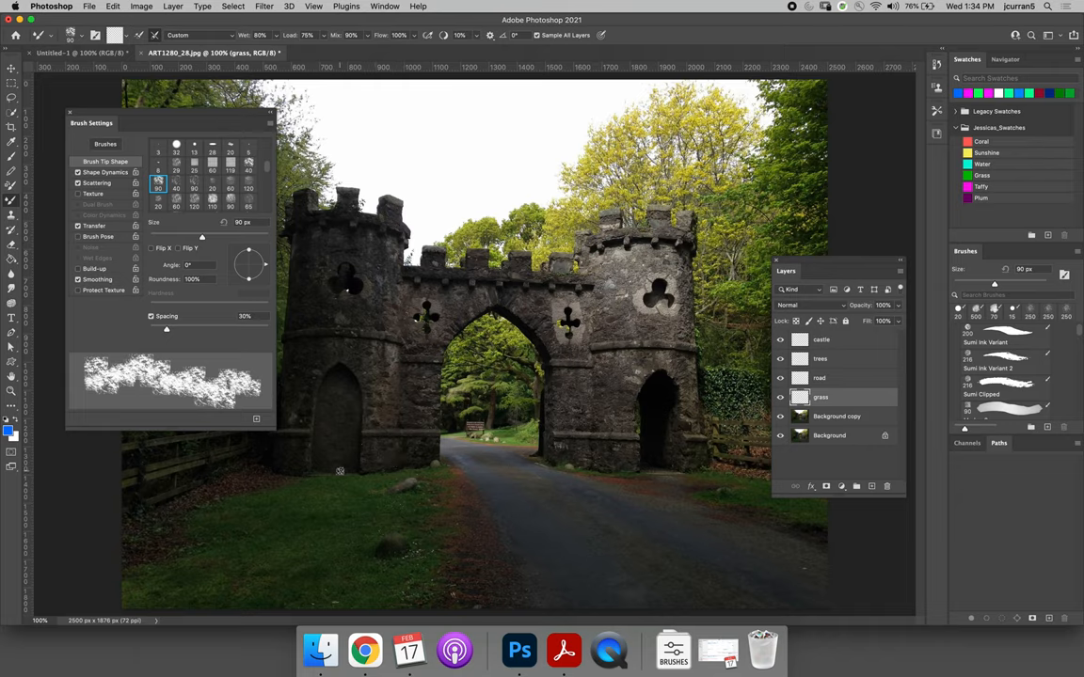
pyautogui.moveTo(201, 237); pyautogui.dragTo(222, 237)
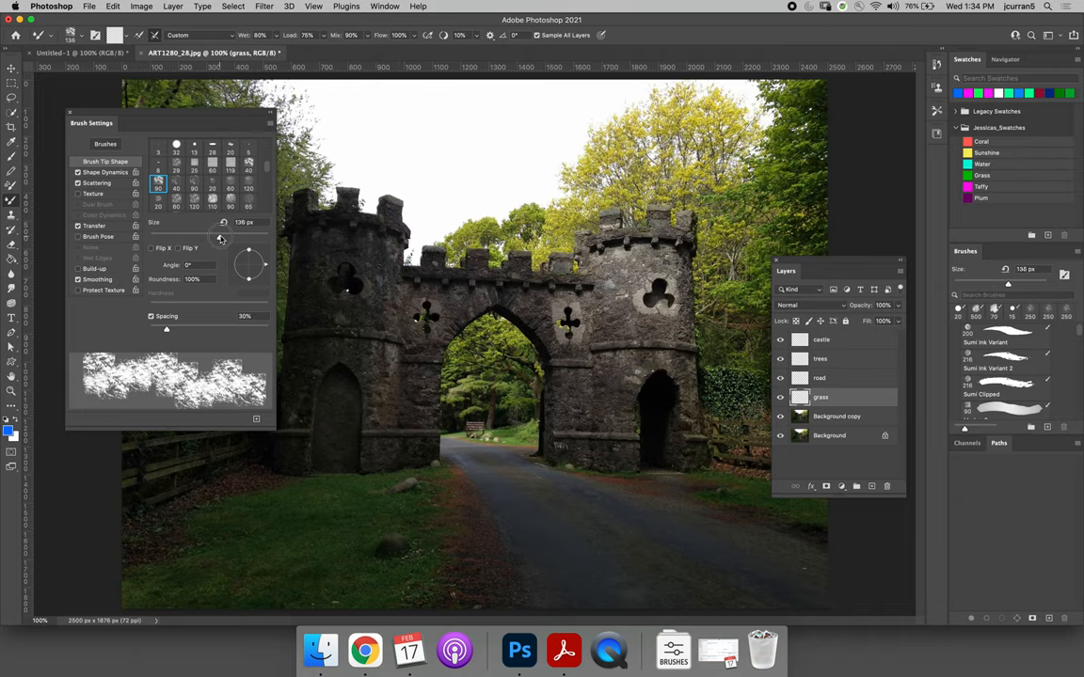
pyautogui.moveTo(220, 239); pyautogui.dragTo(248, 239)
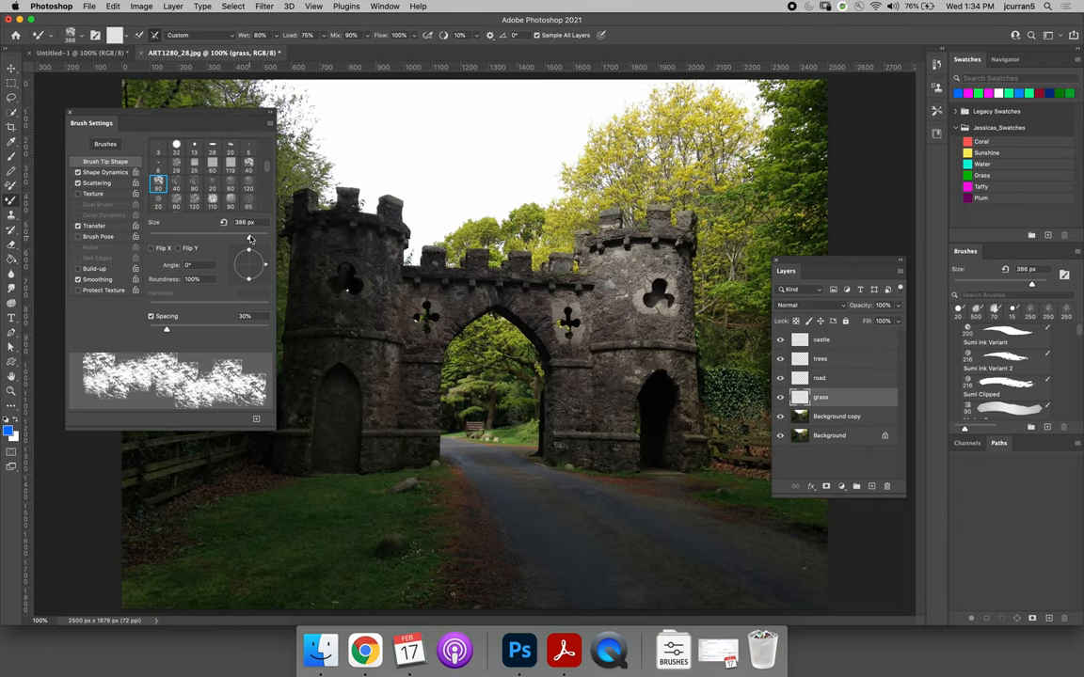
pyautogui.click(393, 519)
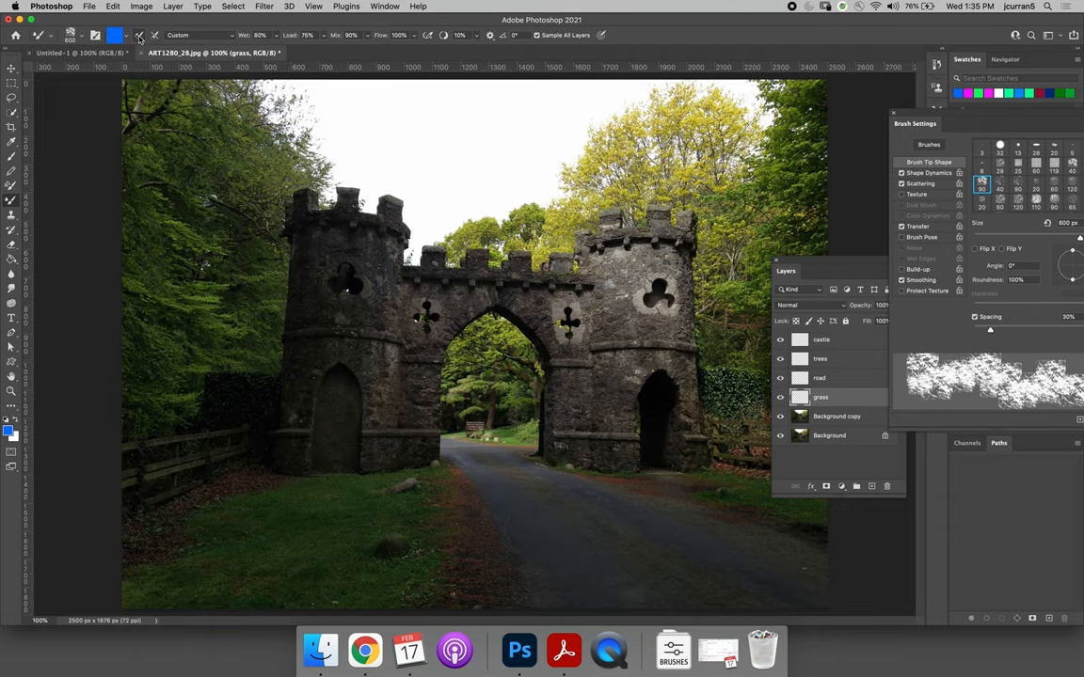
pyautogui.moveTo(154, 34)
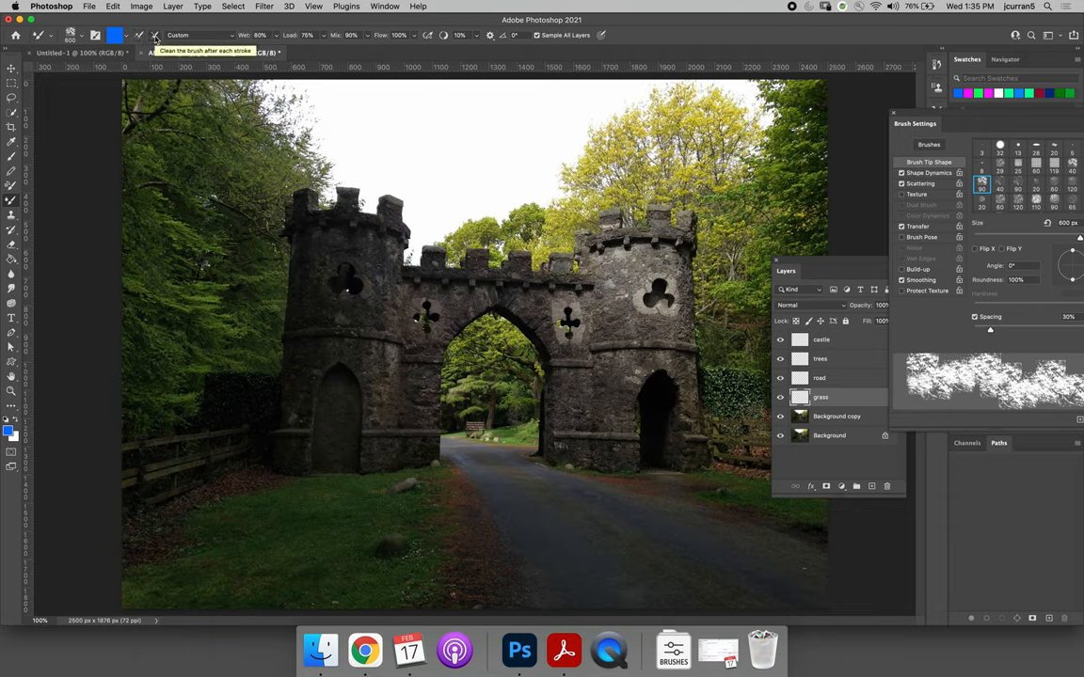
# Step: Enable Clean brush after each stroke for the Mixer Brush
pyautogui.click(211, 53)
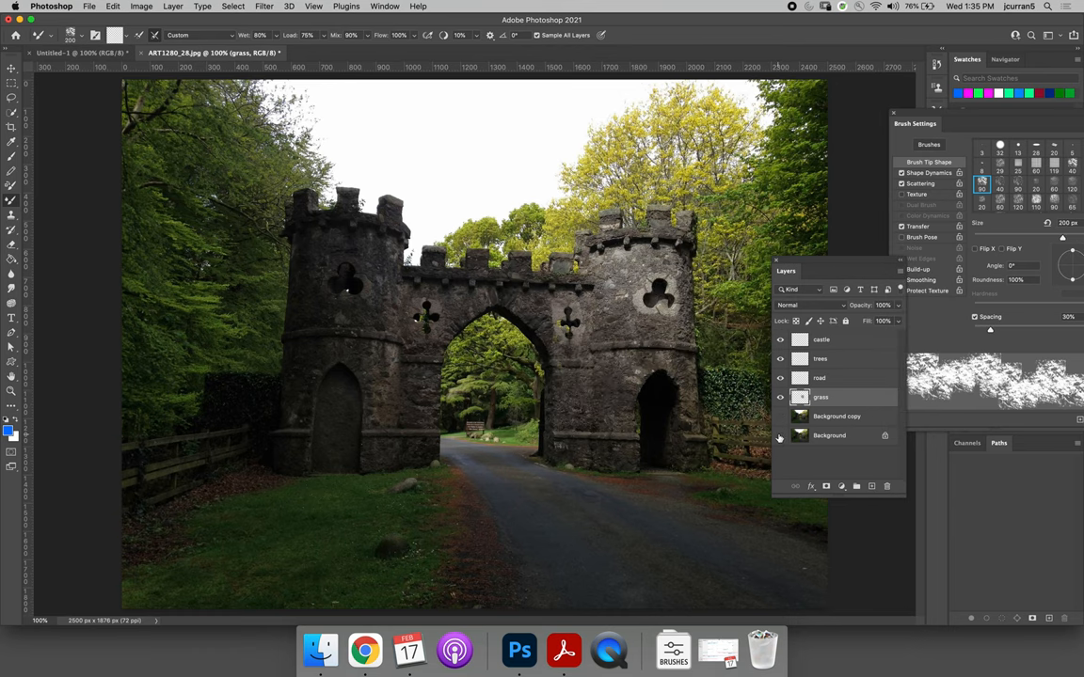
# Step: Solo the grass layer to check its strokes, restore all layers, then make the castle layer active
pyautogui.click(779, 434)
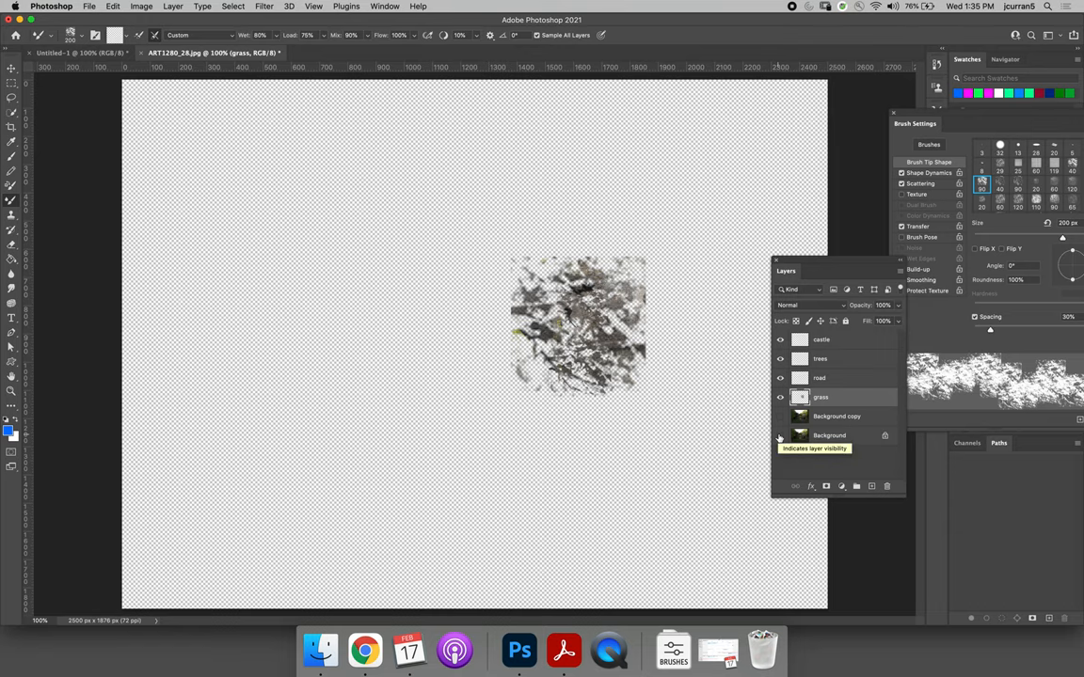
pyautogui.click(779, 434)
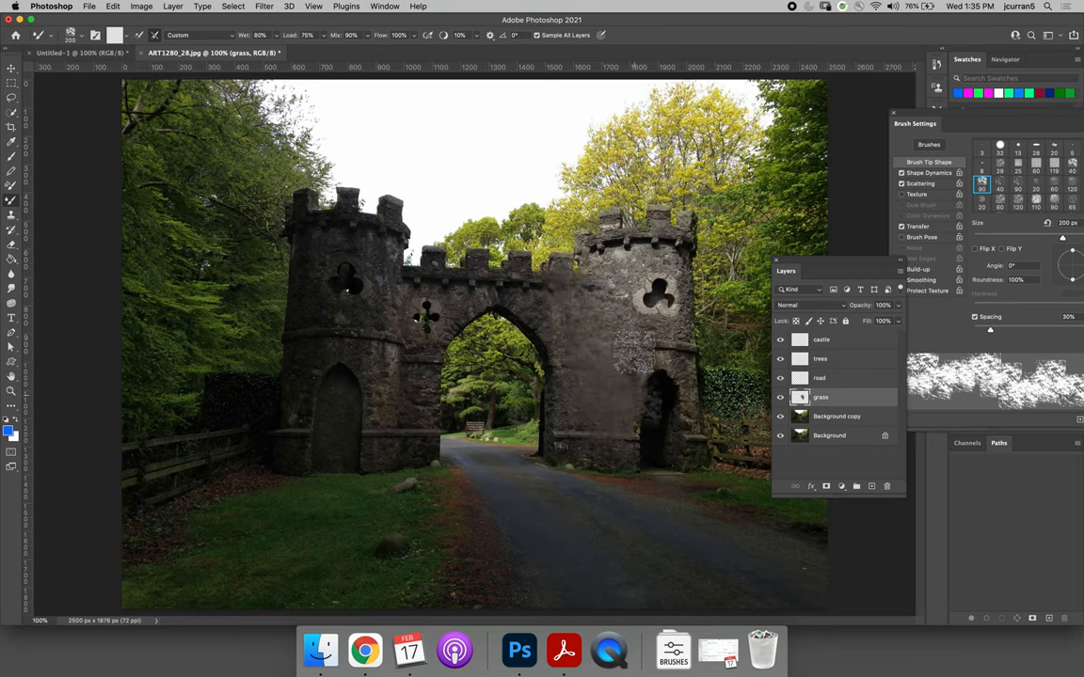
pyautogui.click(659, 329)
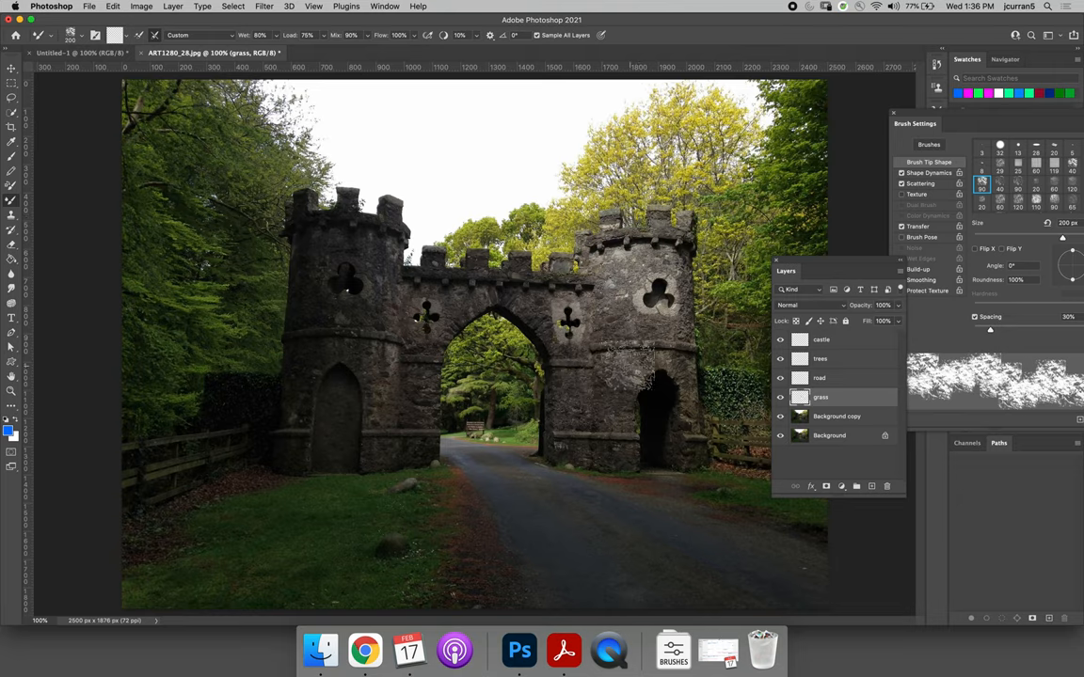
pyautogui.click(820, 338)
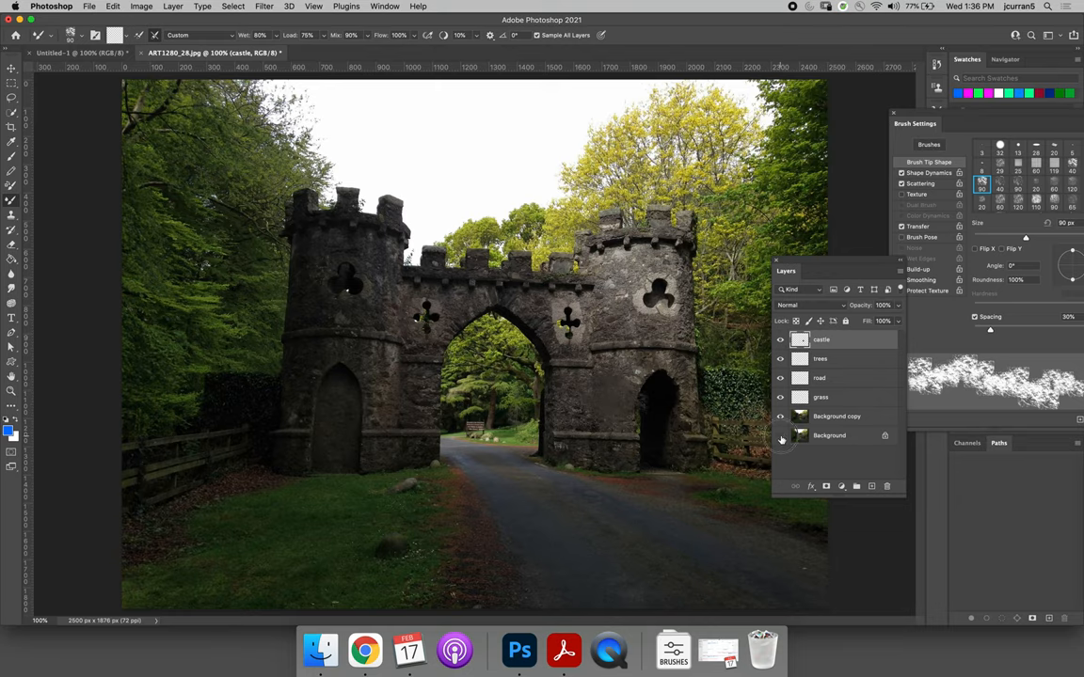
# Step: Solo and restore the castle layer's visibility while painting the right tower's doorway stone
pyautogui.click(779, 418)
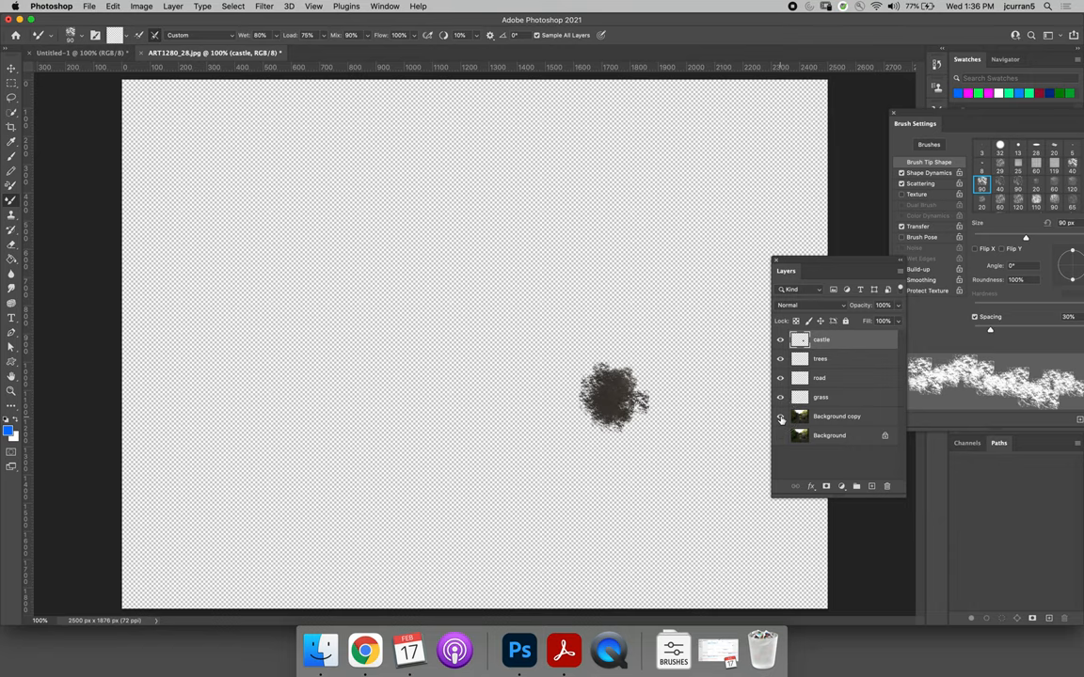
pyautogui.click(779, 418)
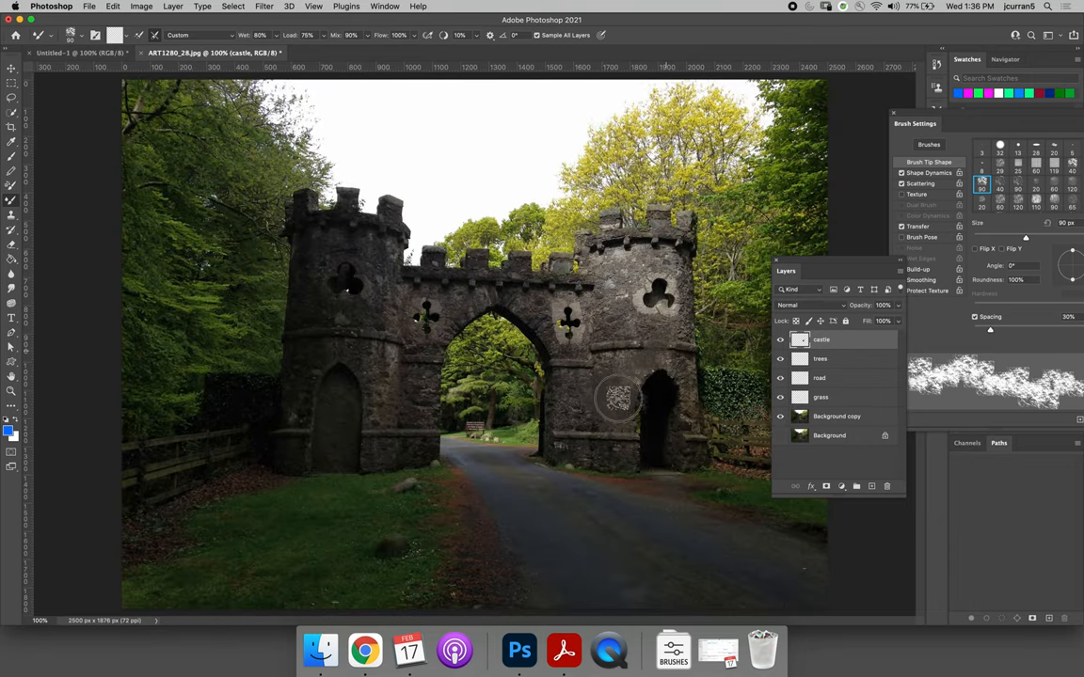
pyautogui.moveTo(606, 405)
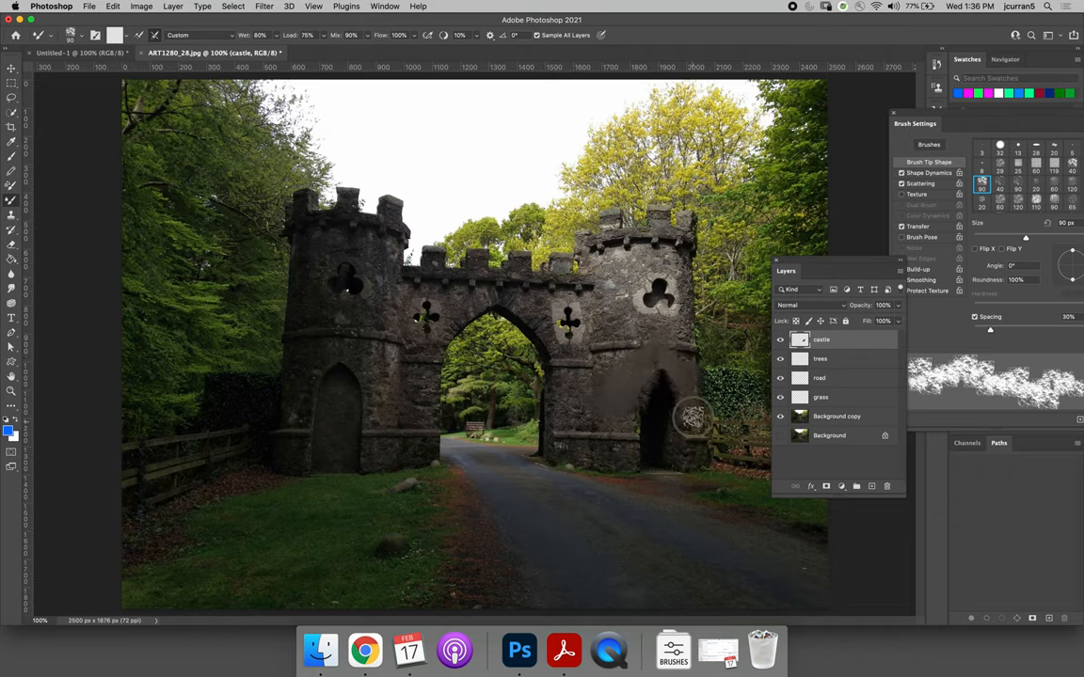
pyautogui.moveTo(679, 353)
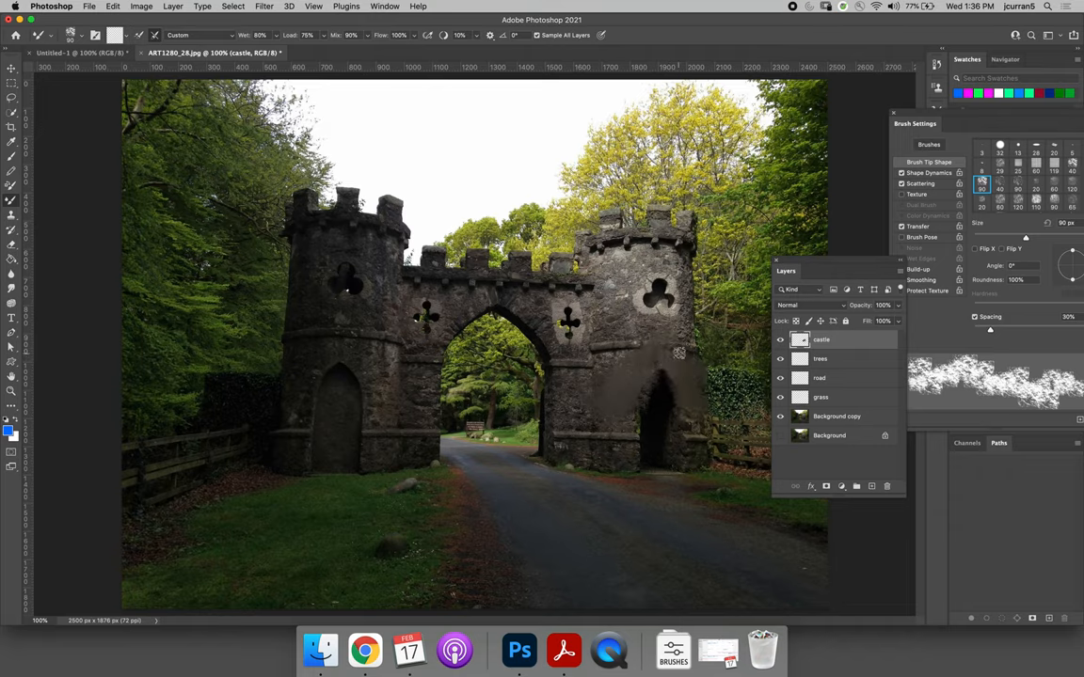
pyautogui.click(779, 416)
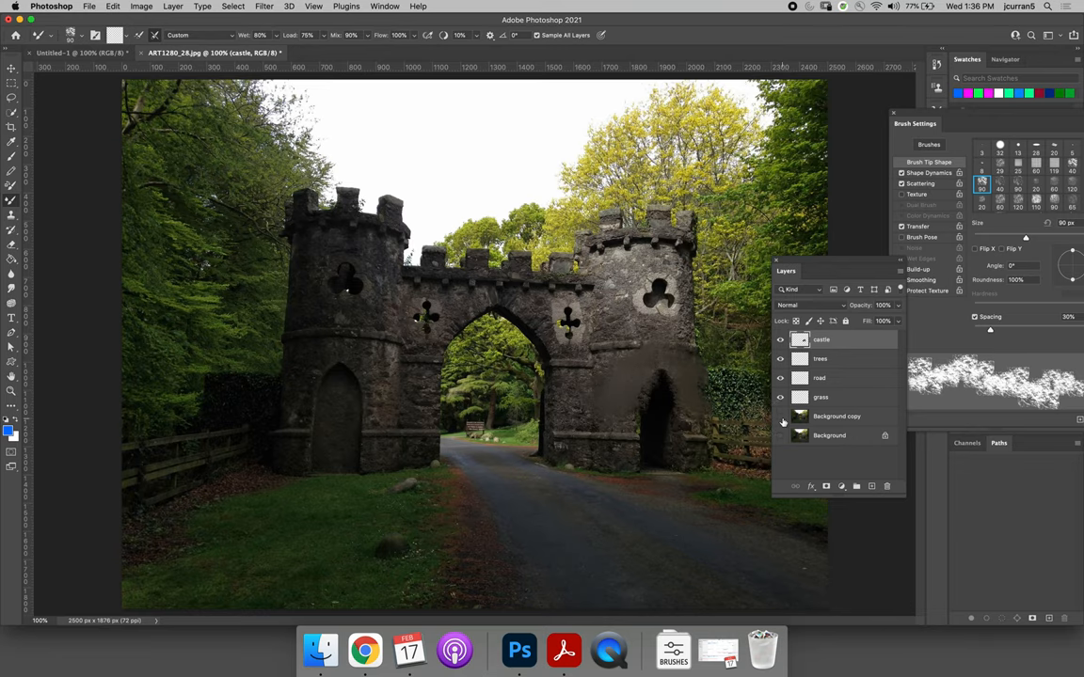
pyautogui.click(779, 416)
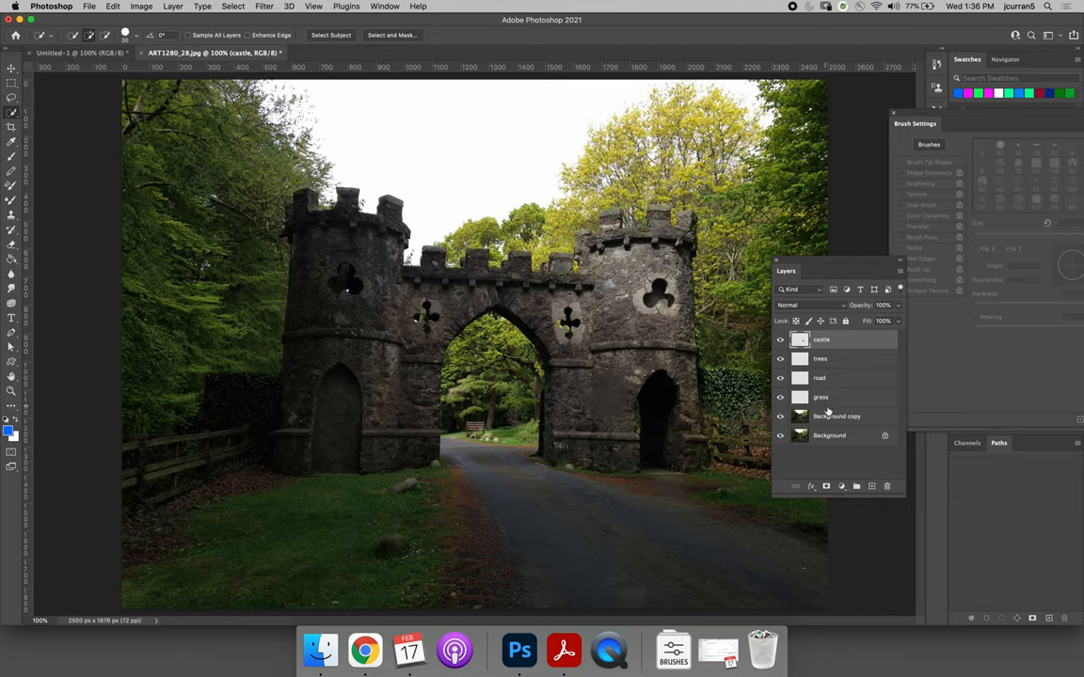
# Step: Quick-select the dark right doorway on the Background copy layer, then return to the castle layer
pyautogui.click(835, 416)
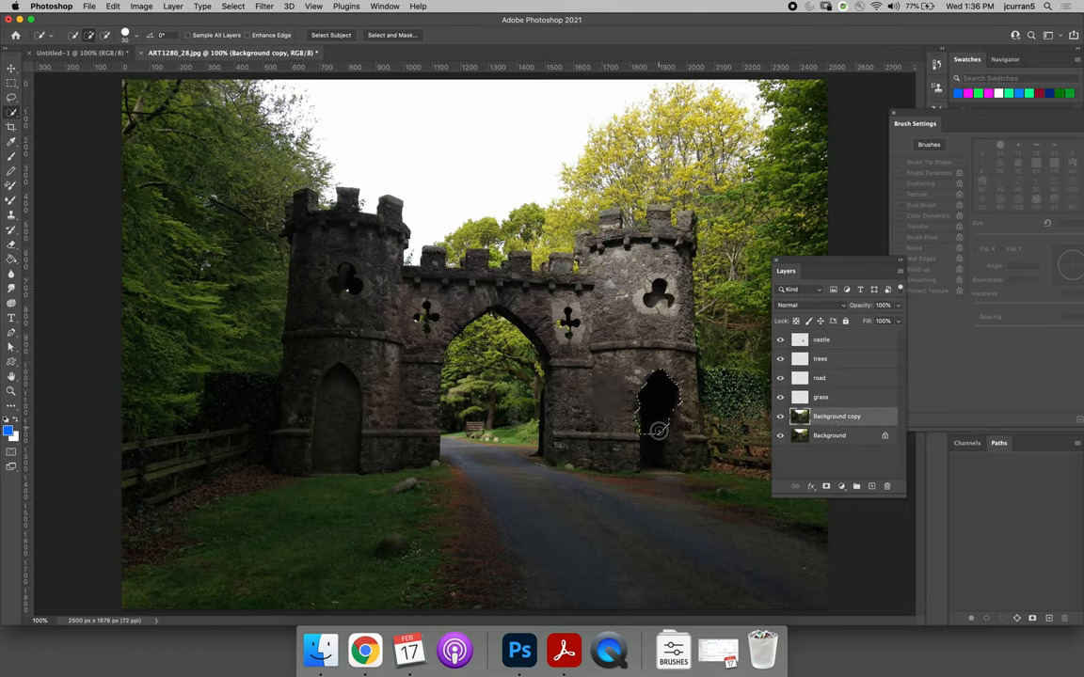
pyautogui.moveTo(658, 431); pyautogui.dragTo(655, 461)
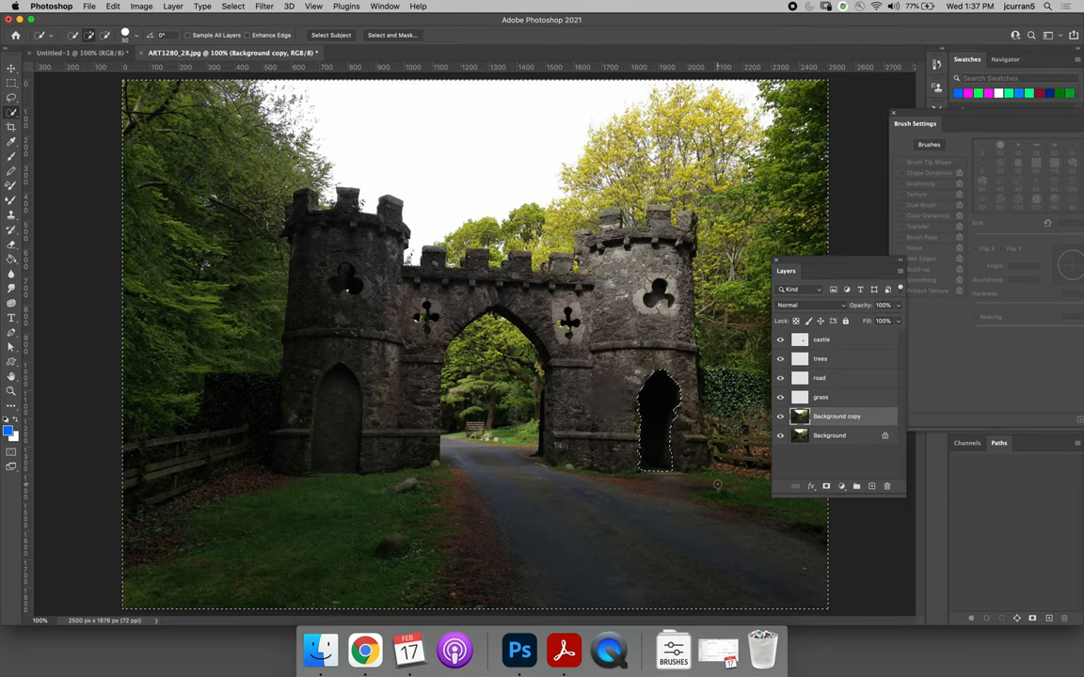
pyautogui.click(820, 339)
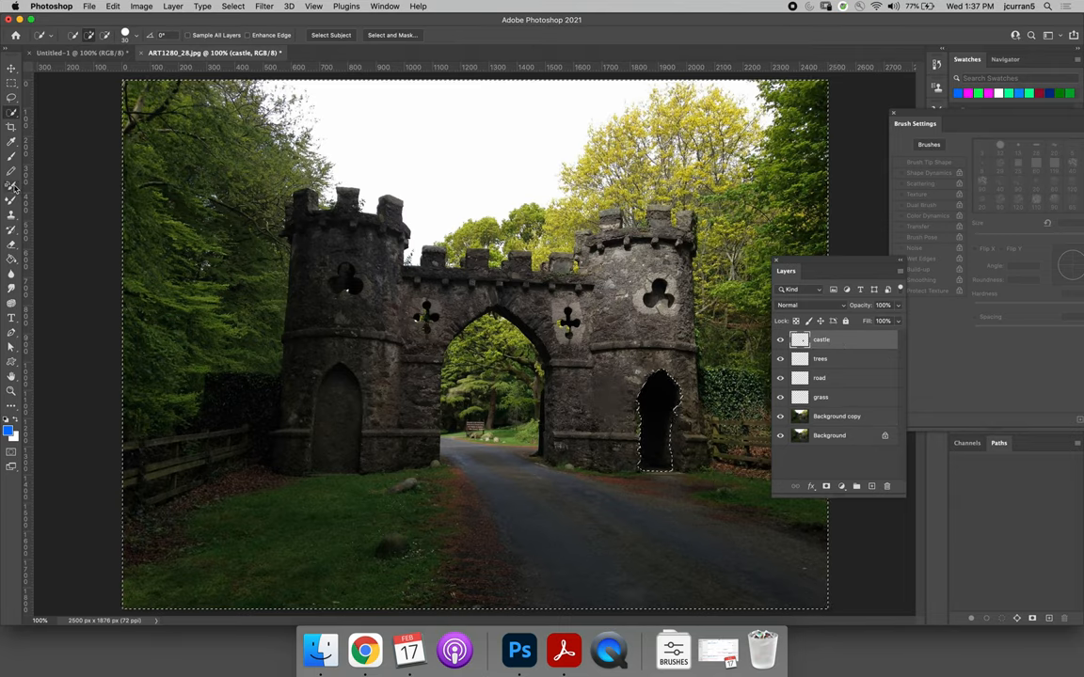
# Step: Make the castle layer active with the Mixer Brush, keeping the right doorway selection
pyautogui.click(12, 199)
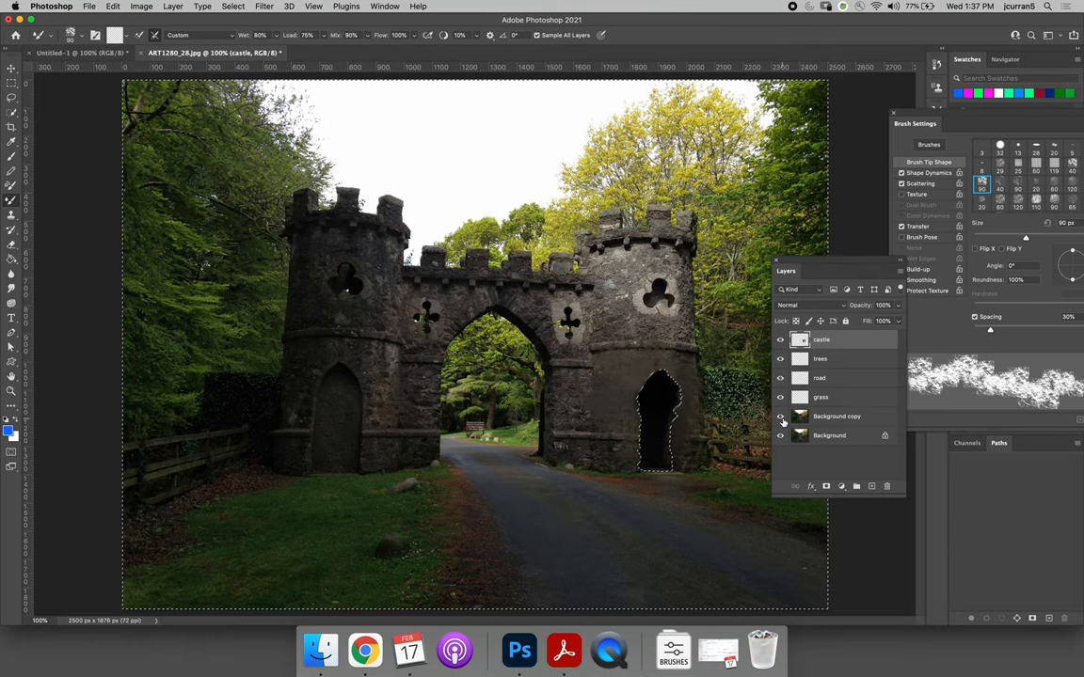
pyautogui.click(779, 416)
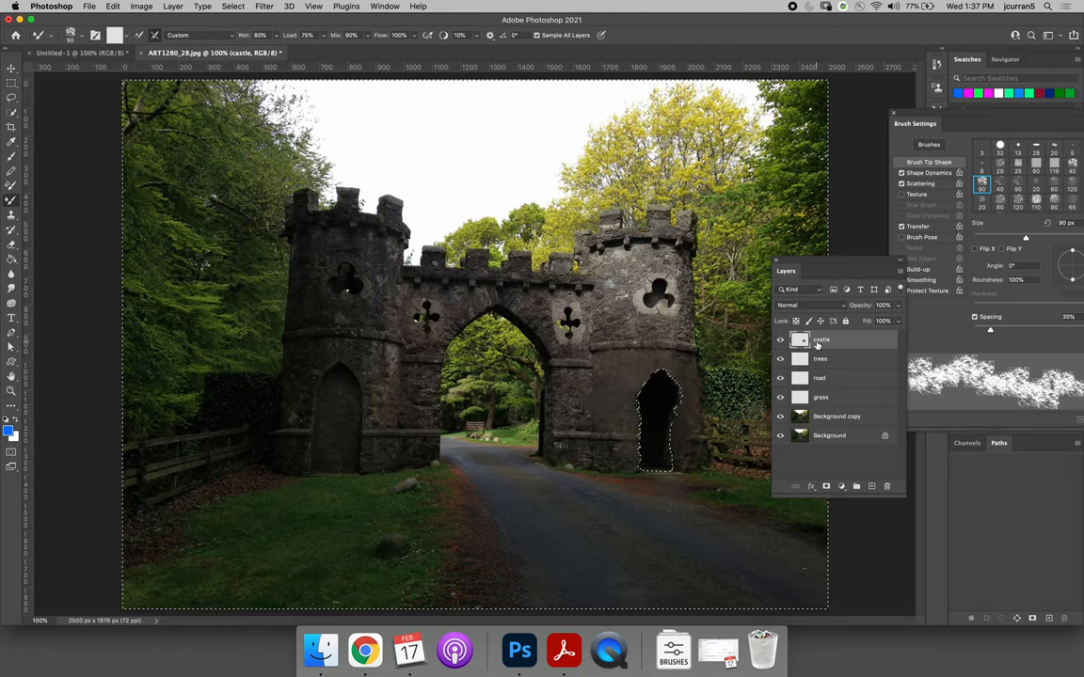
# Step: Add a new blank layer at the top and name it 'castle 2'
pyautogui.doubleClick(820, 357)
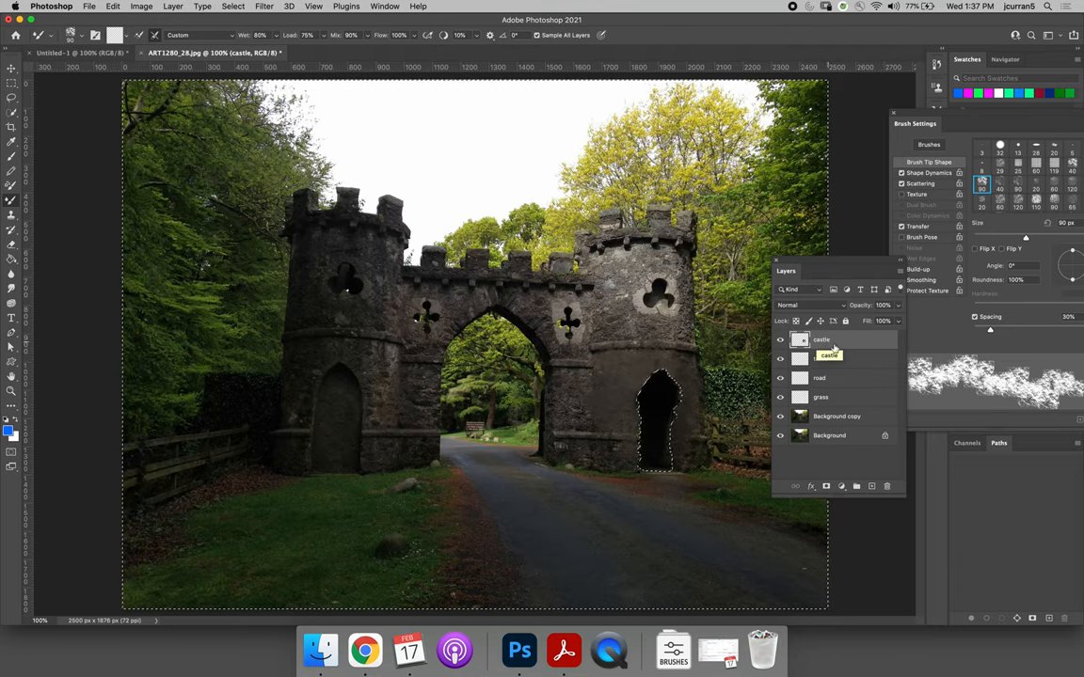
pyautogui.click(856, 485)
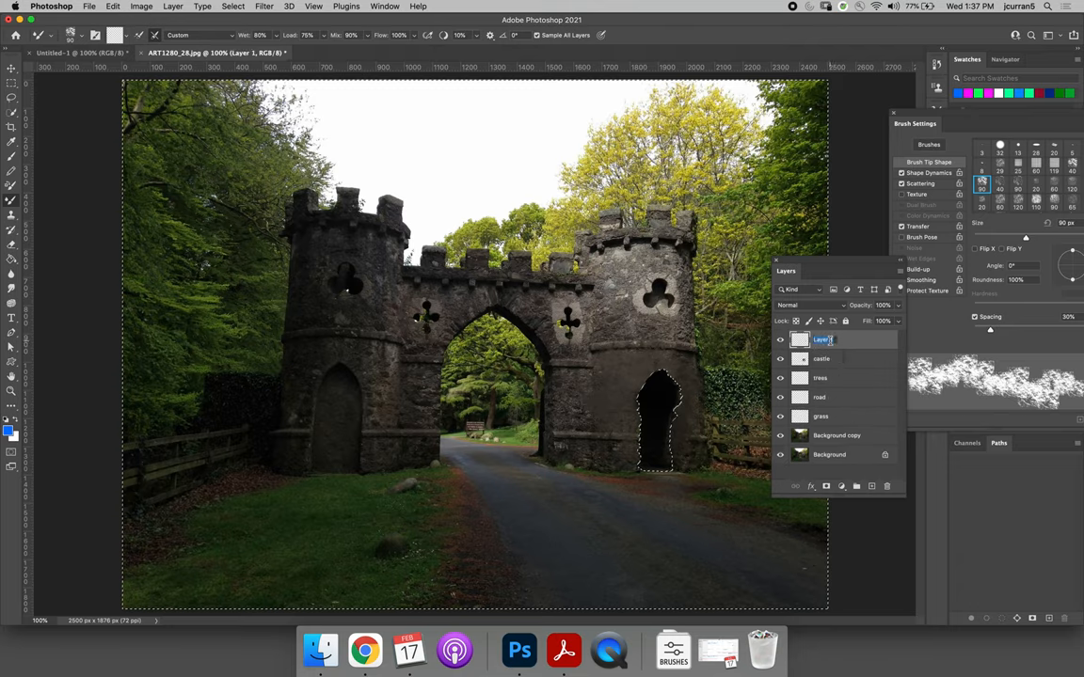
pyautogui.write('castle 2')
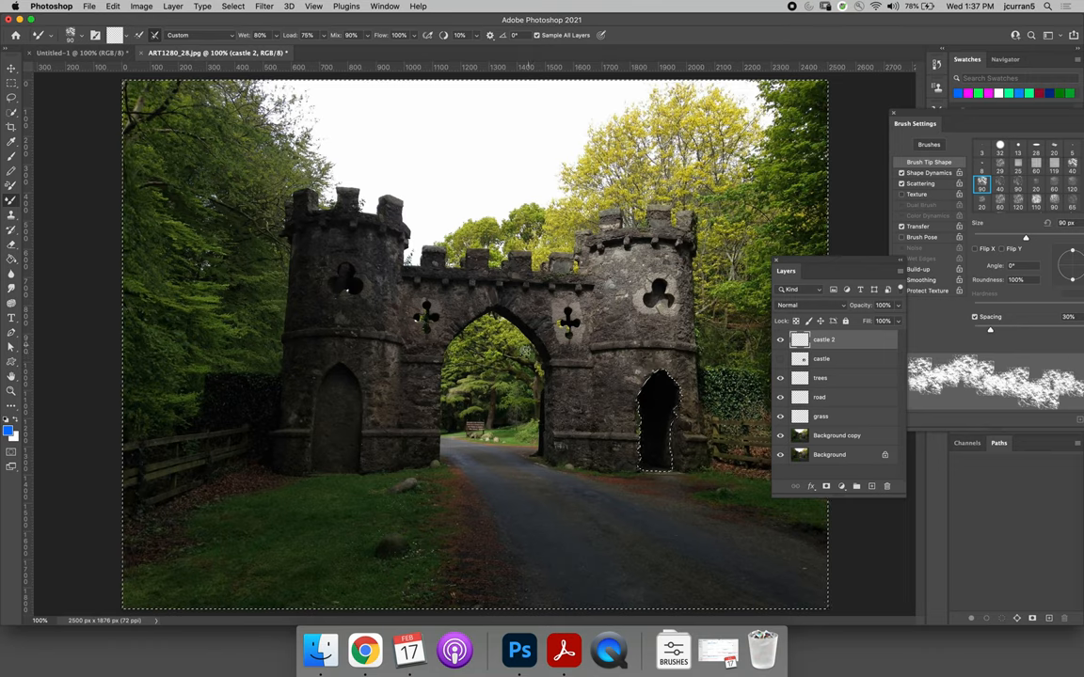
# Step: On the grass layer, choose a streaky bristle brush tip from the tip list
pyautogui.click(820, 416)
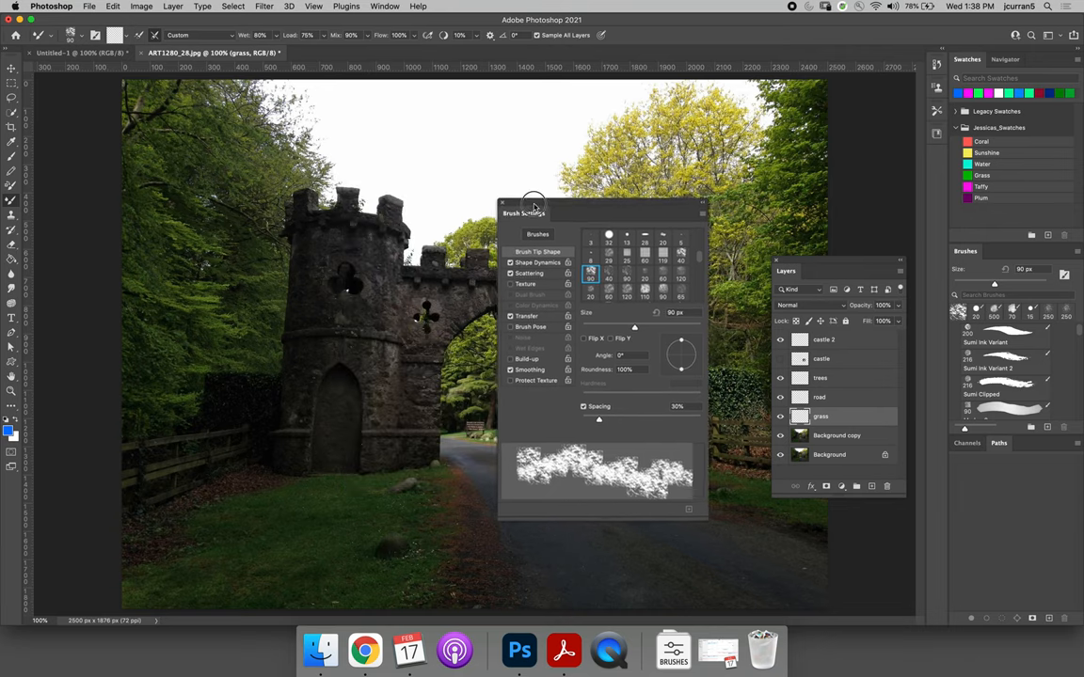
pyautogui.click(681, 252)
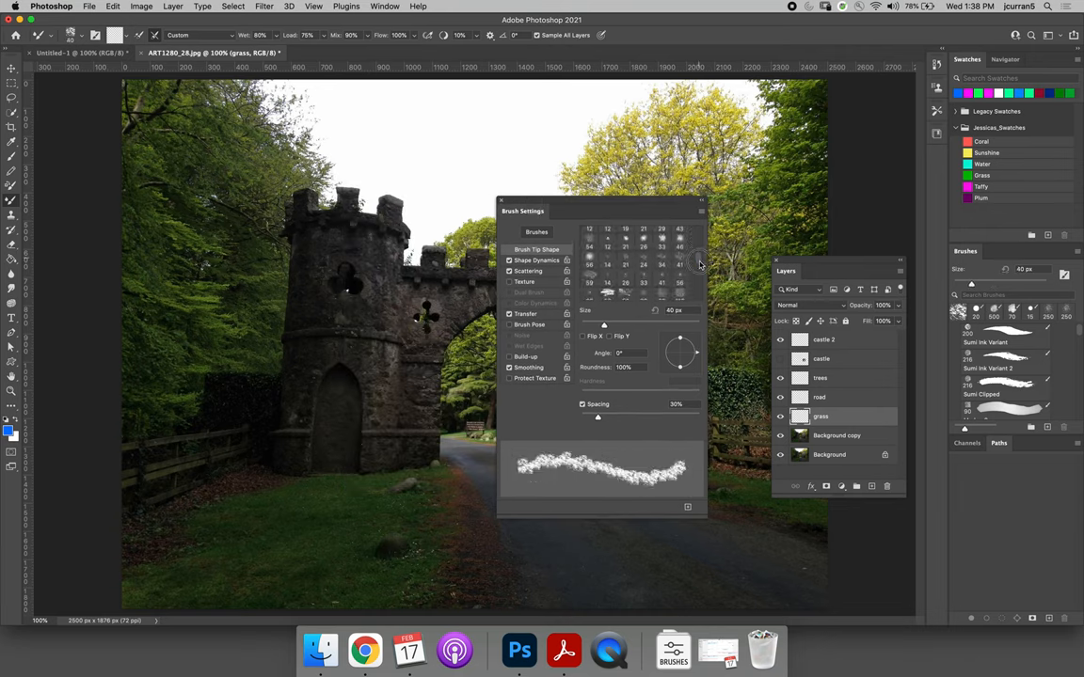
pyautogui.scroll(-3)
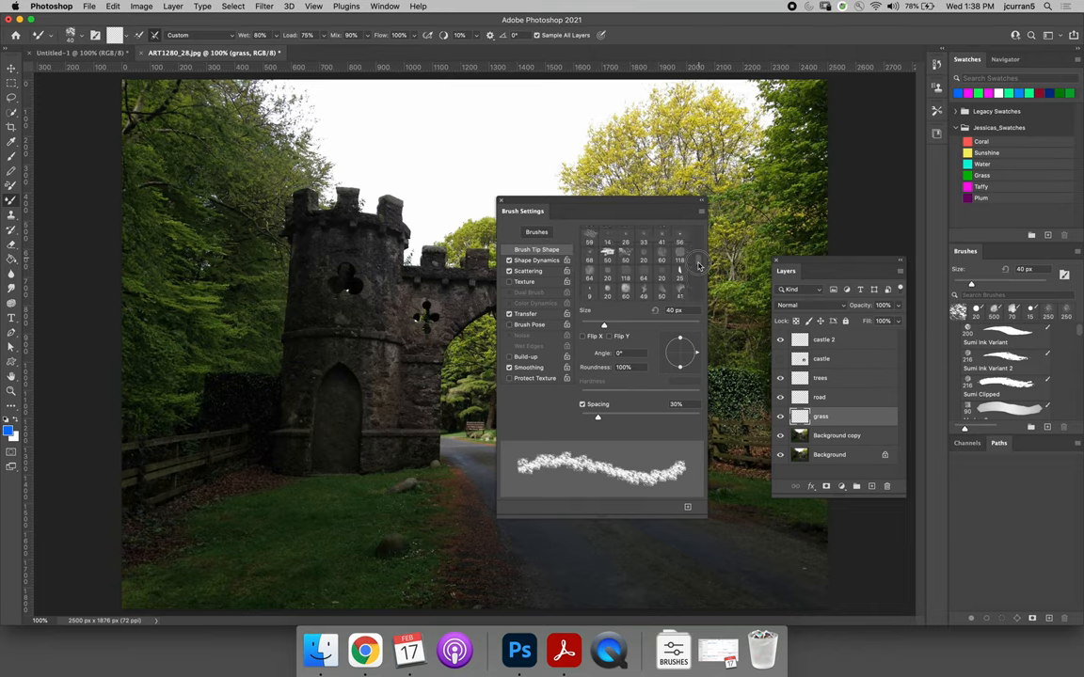
pyautogui.click(606, 252)
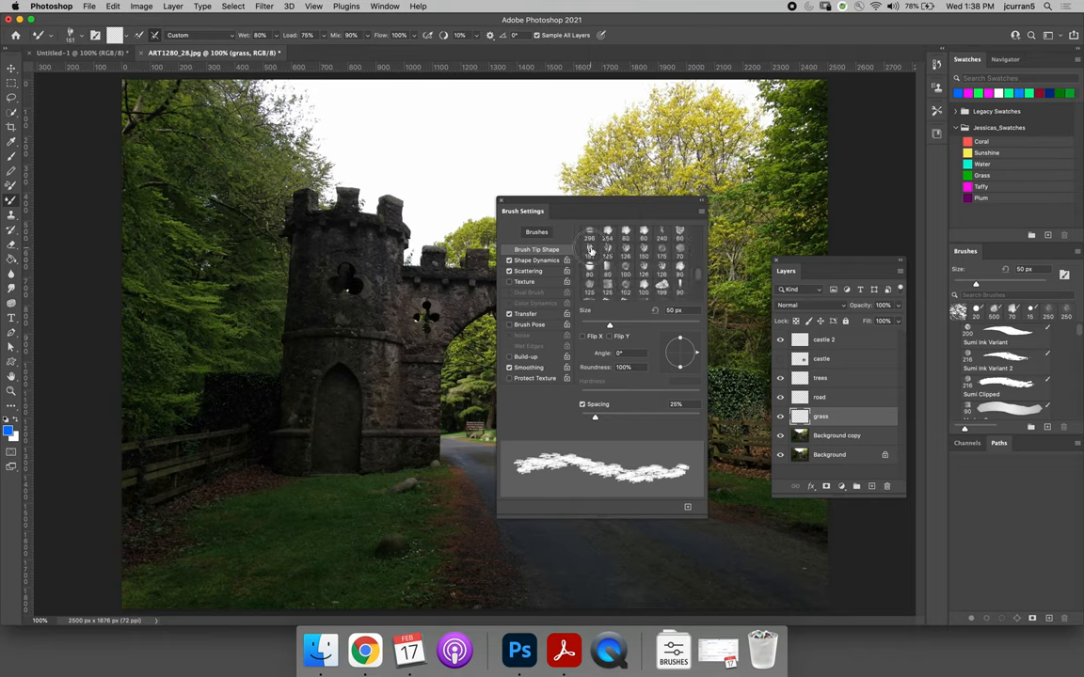
# Step: Enlarge the tip, tick Flip X, adjust its angle and roundness, and move the panel aside
pyautogui.click(590, 248)
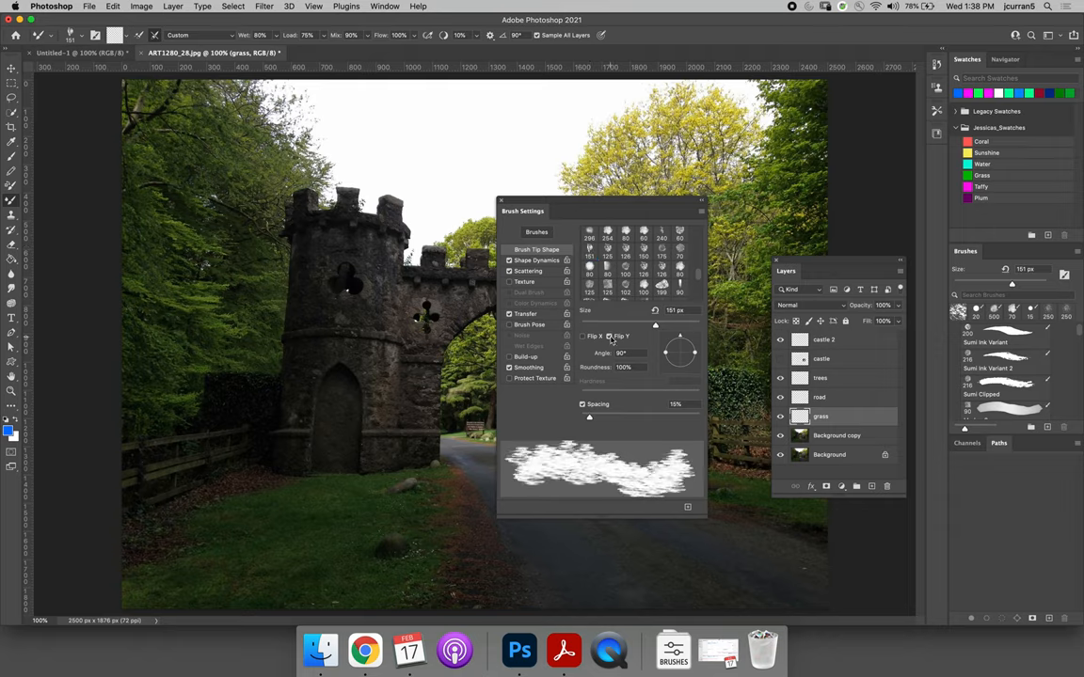
pyautogui.click(583, 335)
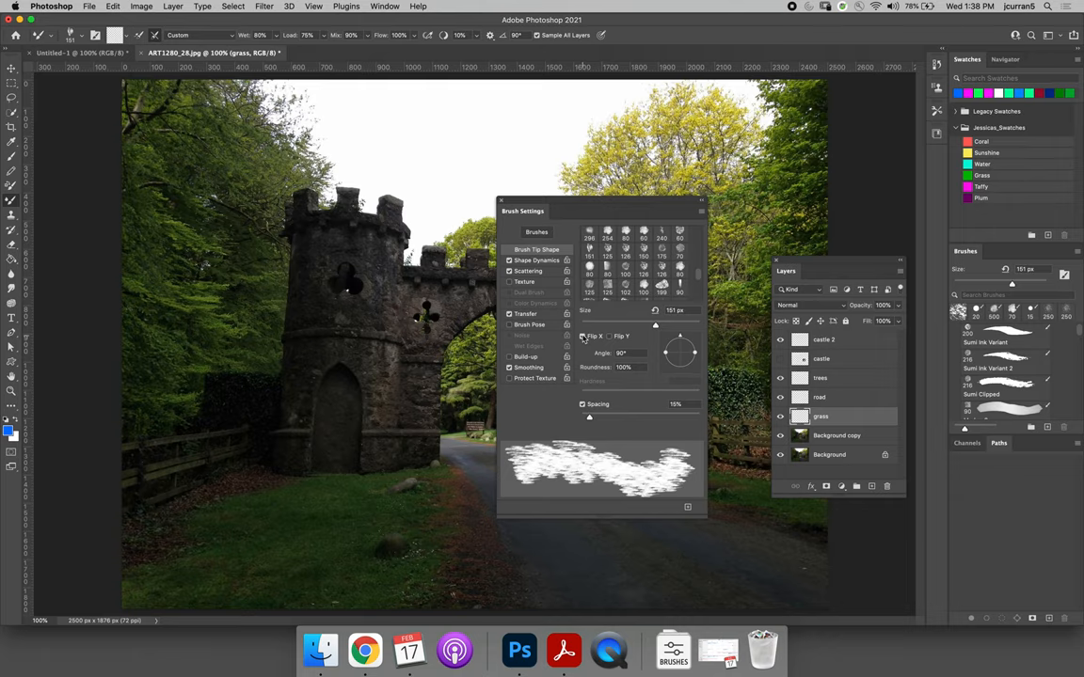
pyautogui.moveTo(679, 339); pyautogui.dragTo(689, 355)
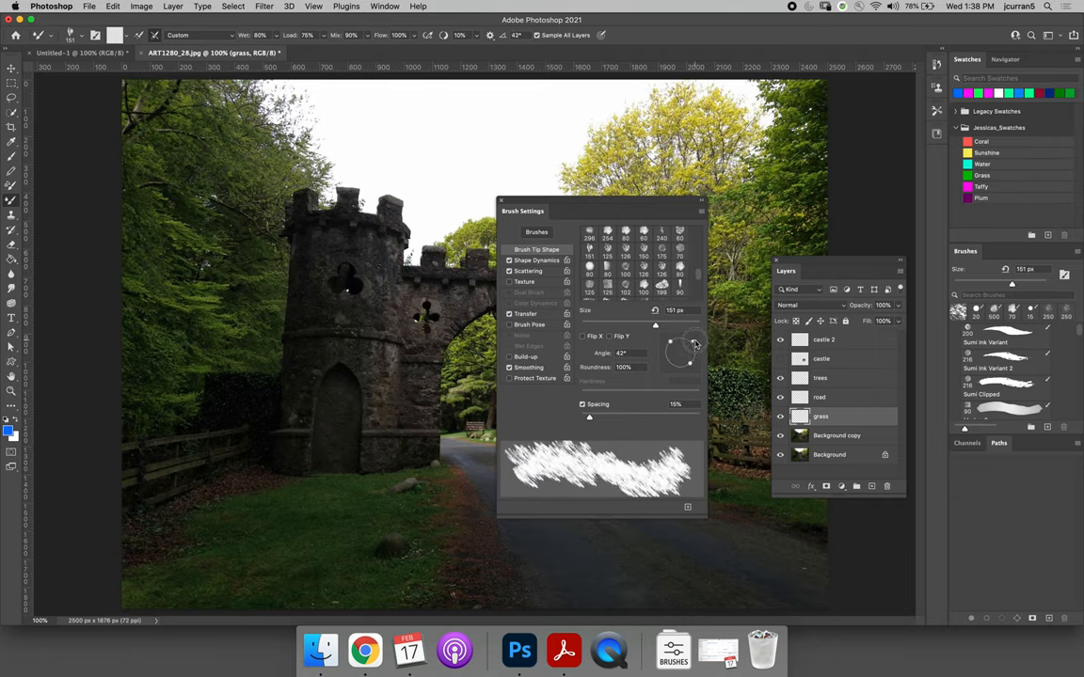
pyautogui.moveTo(668, 335); pyautogui.dragTo(681, 354)
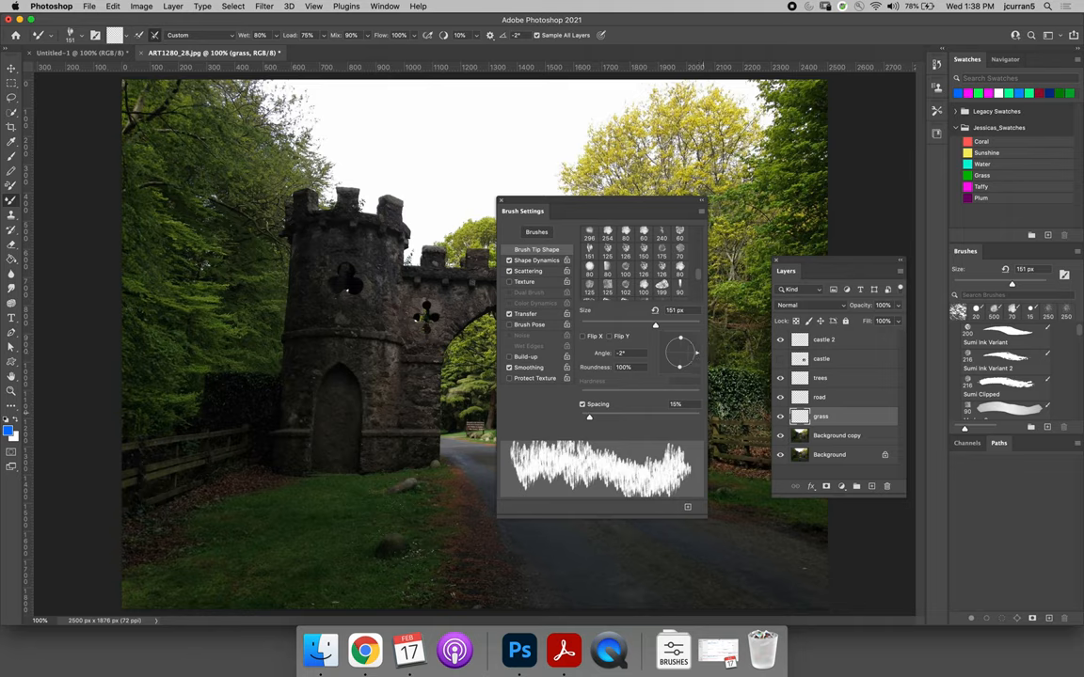
pyautogui.moveTo(523, 211); pyautogui.dragTo(741, 180)
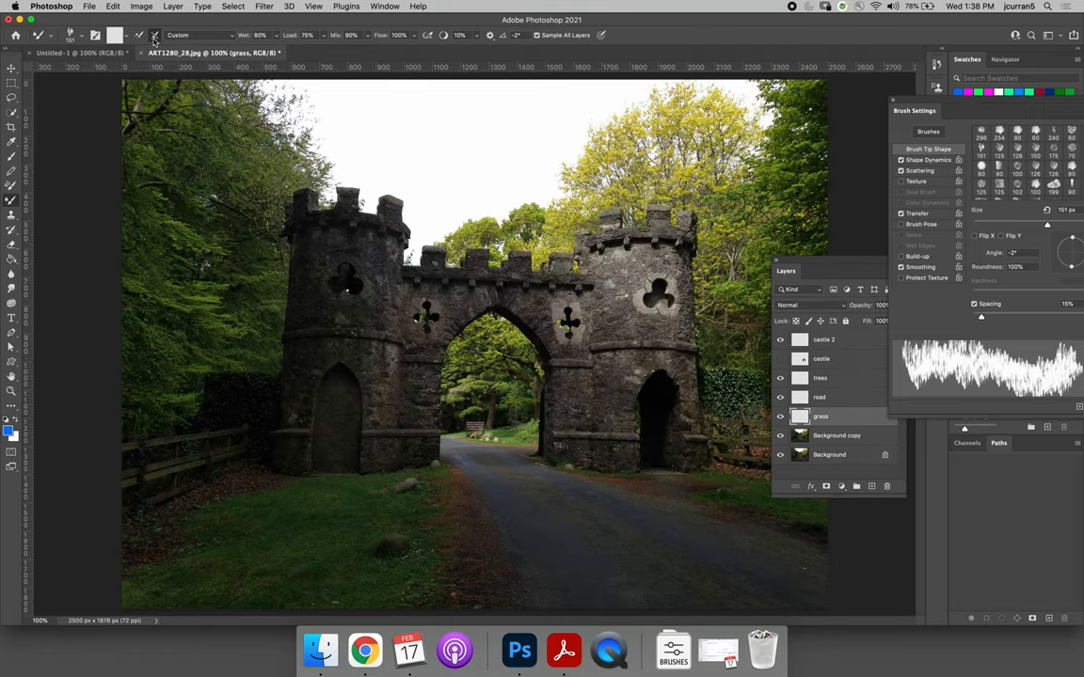
pyautogui.moveTo(154, 34)
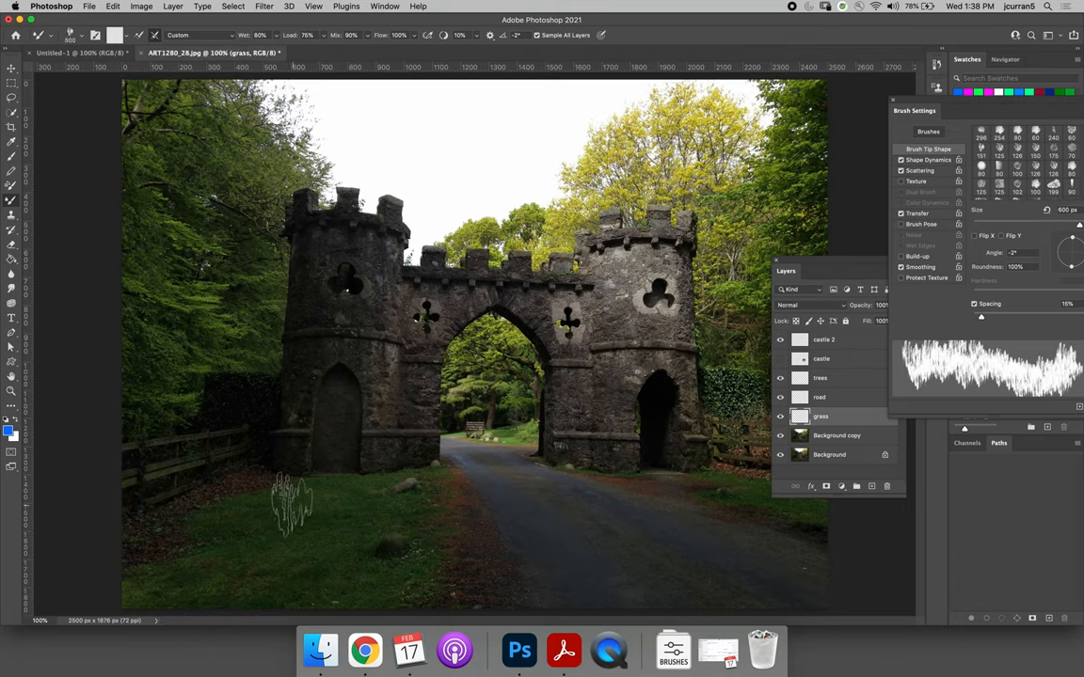
# Step: Paint textured Mixer Brush grass strokes across the lower-left lawn
pyautogui.moveTo(291, 499); pyautogui.dragTo(348, 527)
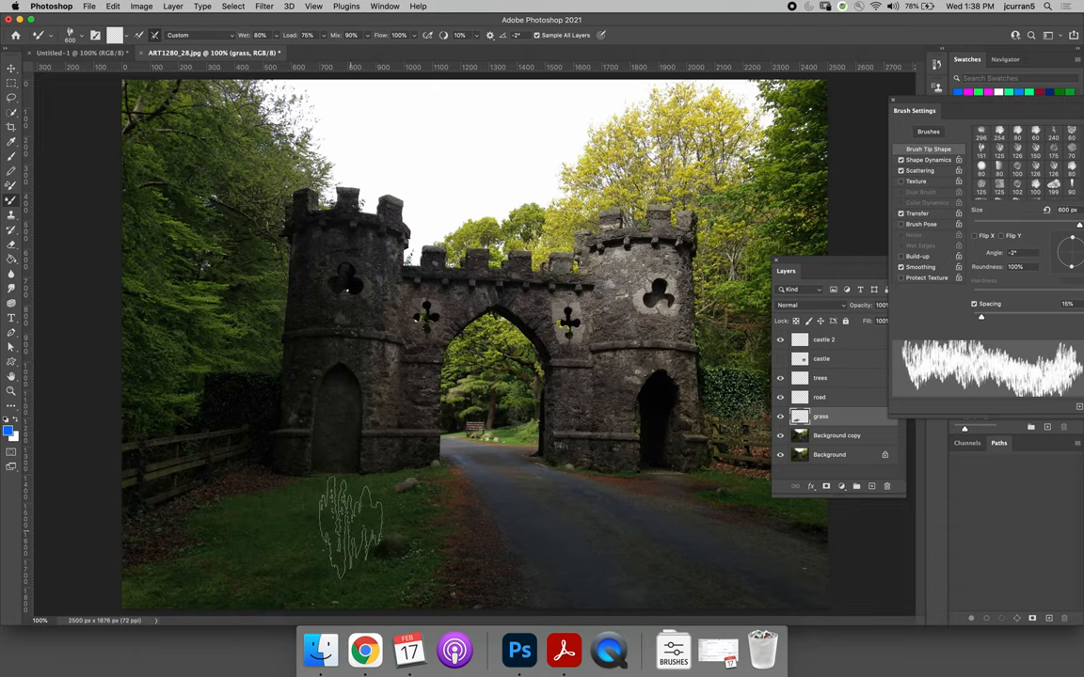
pyautogui.moveTo(348, 527); pyautogui.dragTo(442, 546)
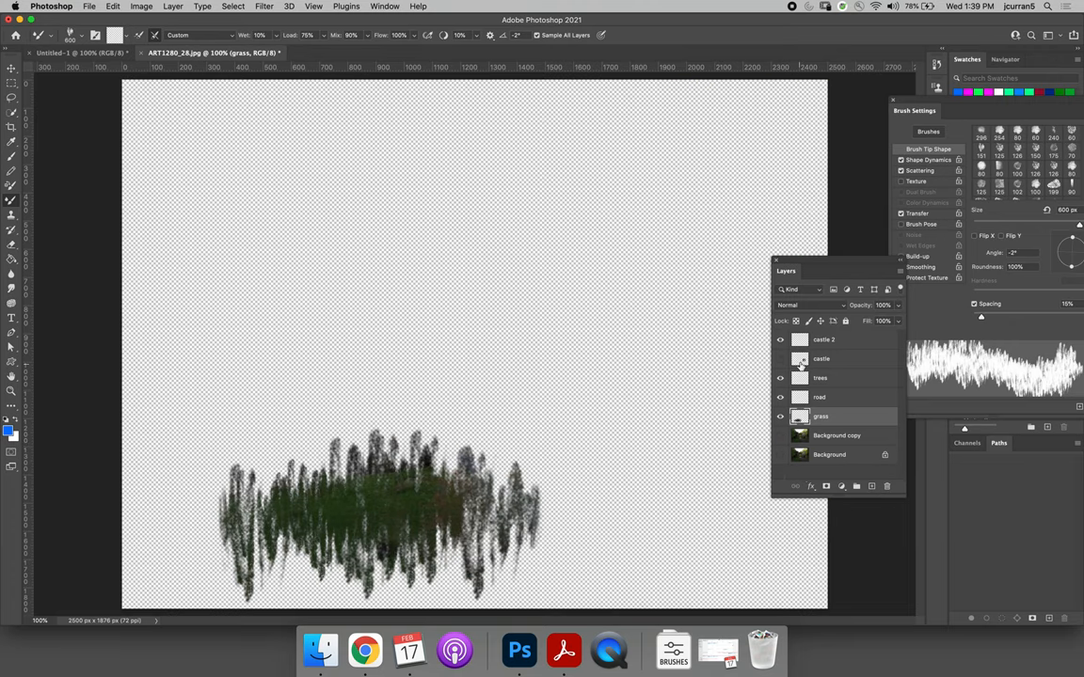
# Step: Turn the castle and remaining layers back on so the full painted scene shows
pyautogui.click(779, 358)
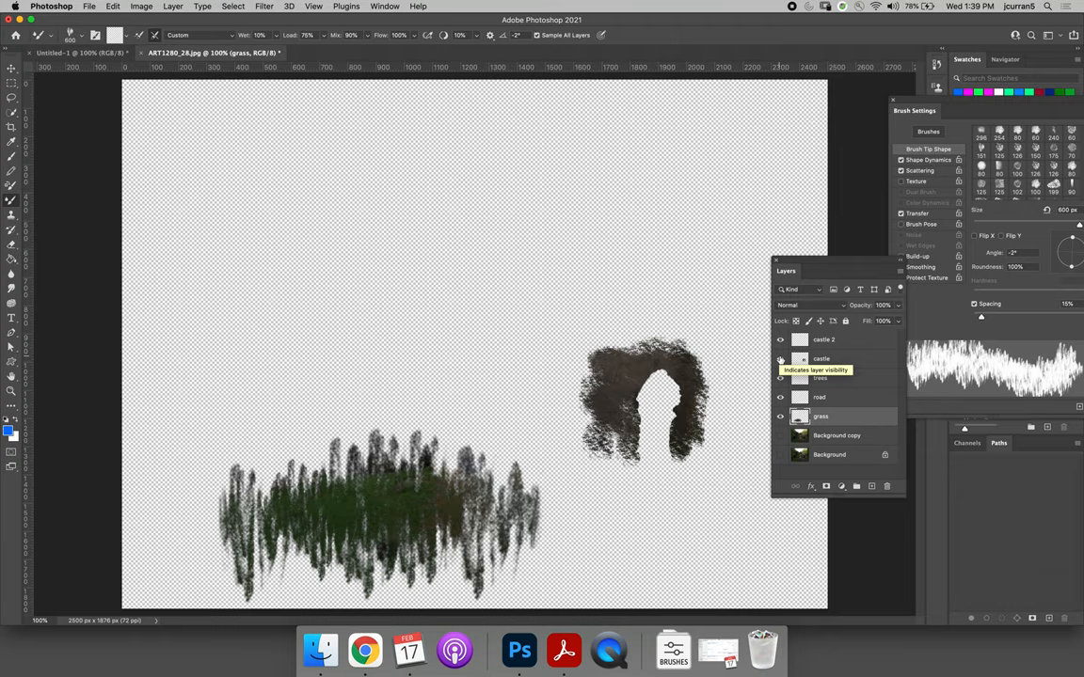
pyautogui.click(779, 376)
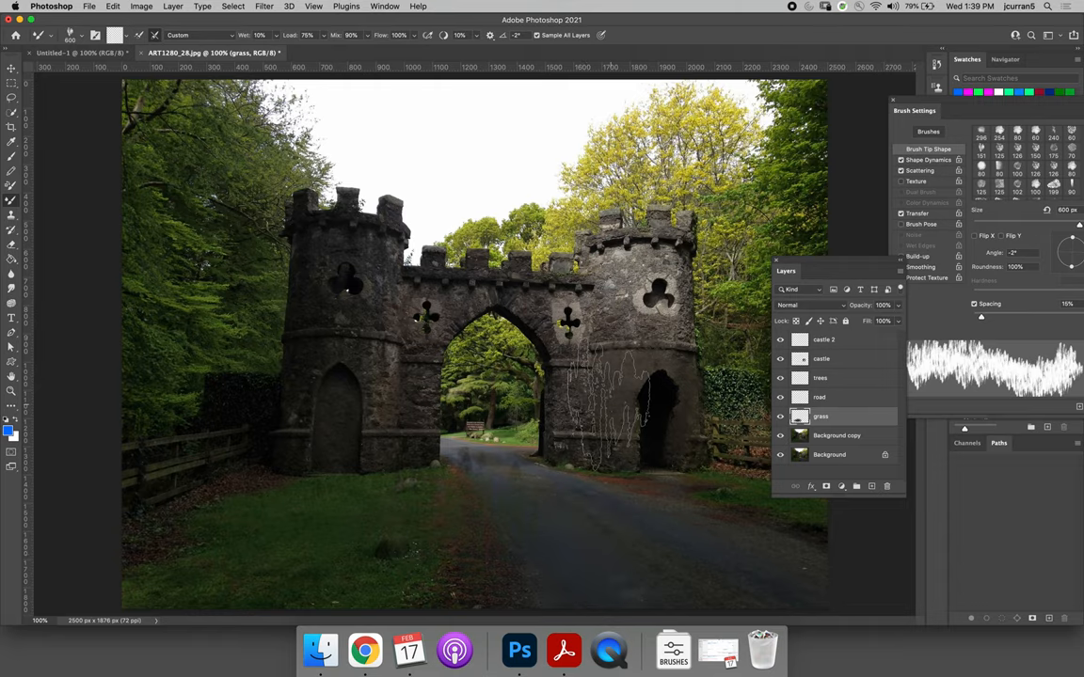
pyautogui.moveTo(611, 386); pyautogui.dragTo(580, 480)
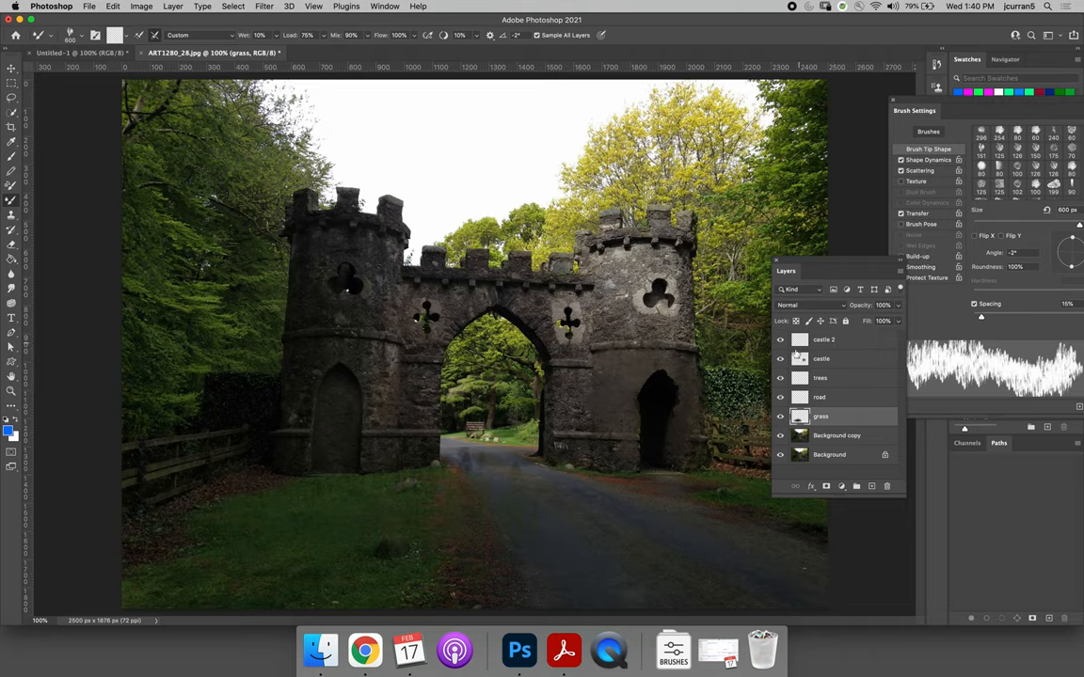
# Step: On the castle 2 layer, set the foreground paint colour to black for the ledge shadow
pyautogui.click(824, 338)
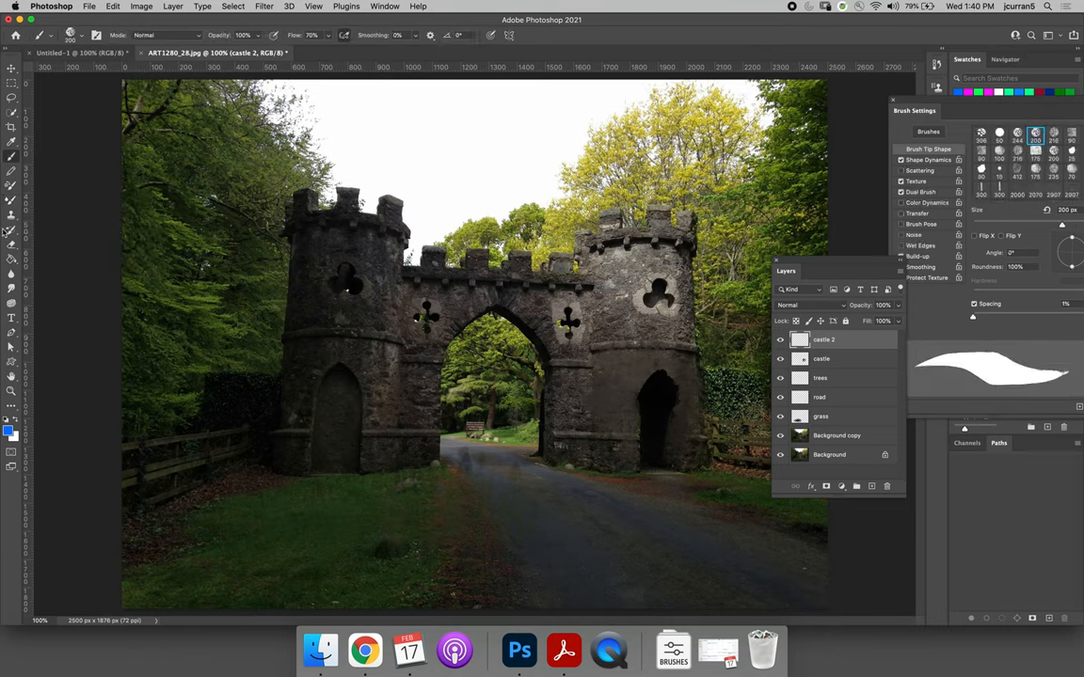
pyautogui.click(11, 425)
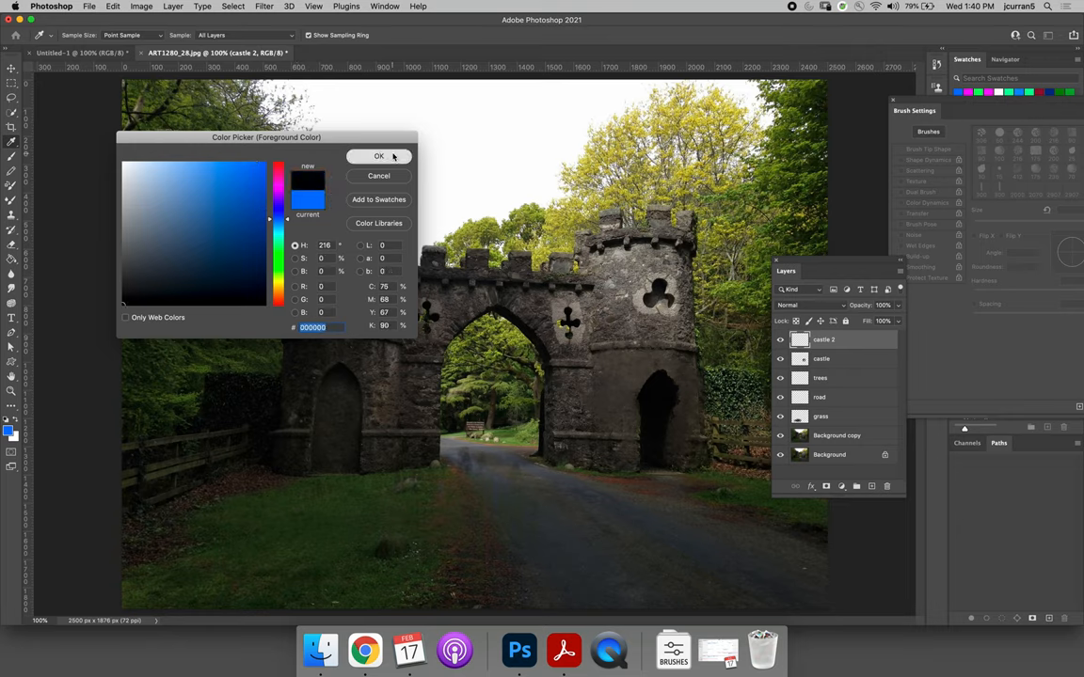
pyautogui.click(378, 157)
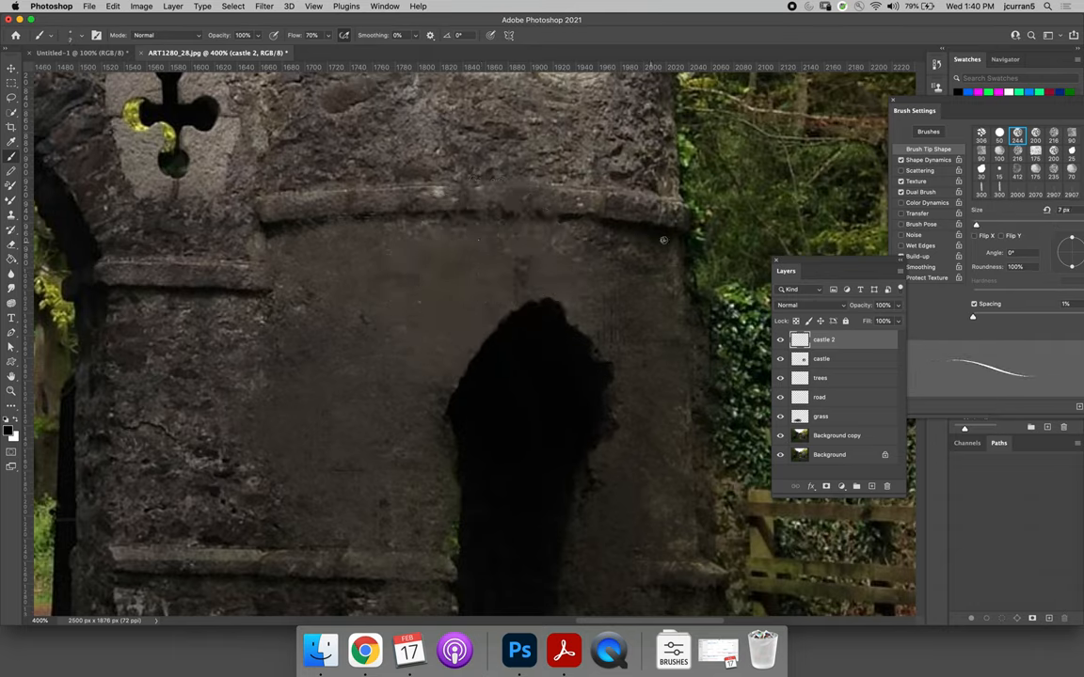
pyautogui.moveTo(617, 226)
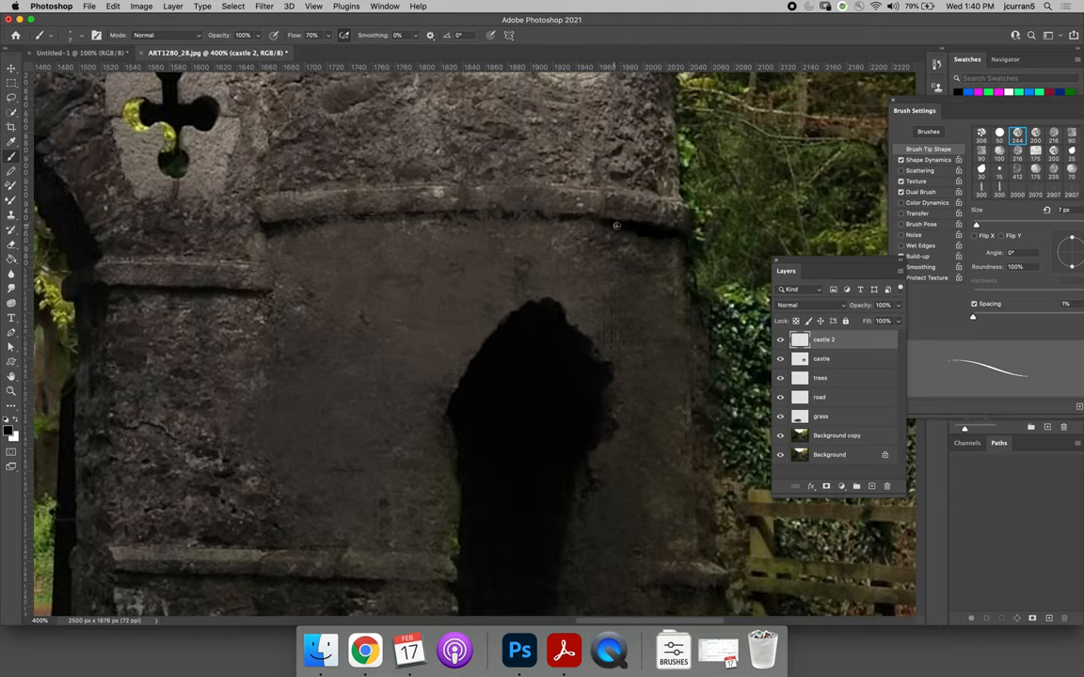
pyautogui.moveTo(574, 222)
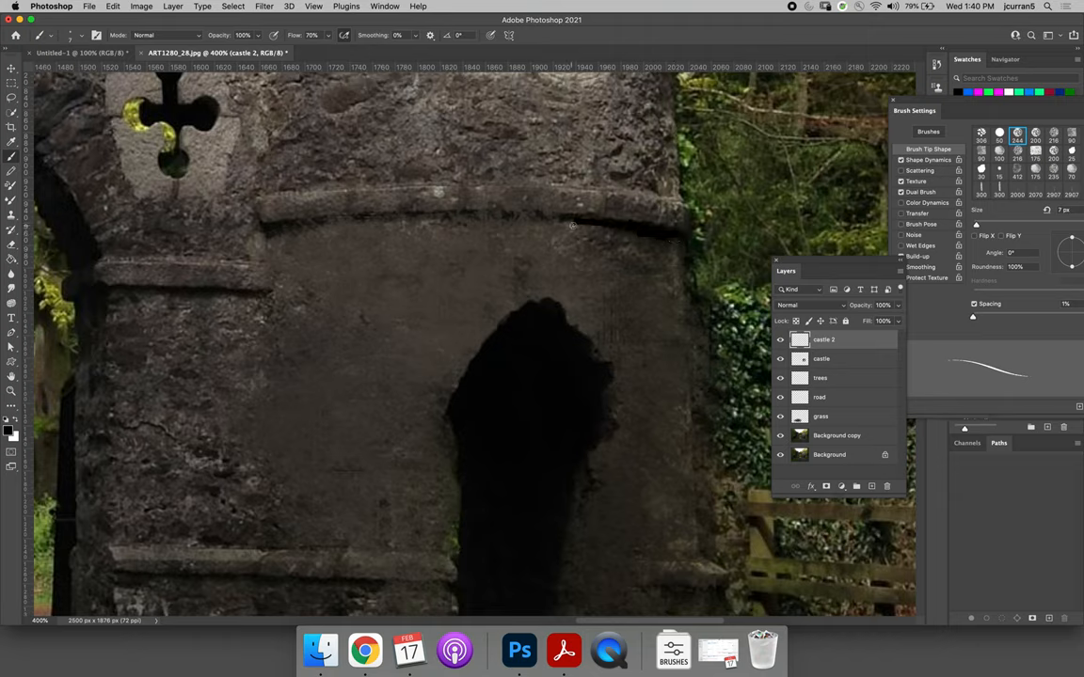
pyautogui.moveTo(542, 216)
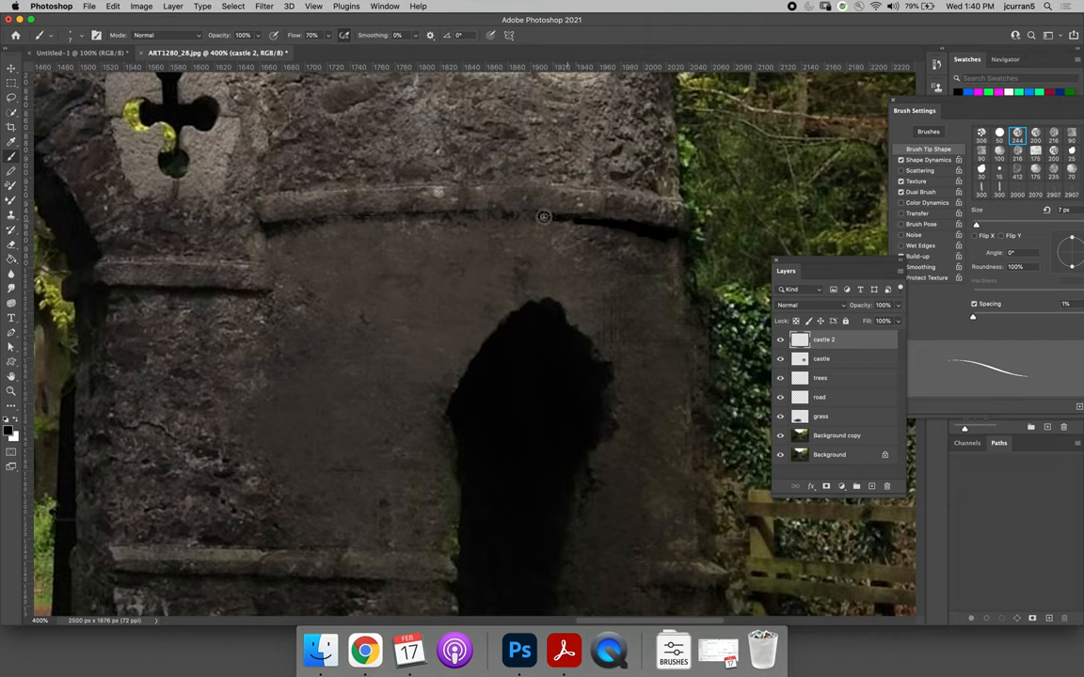
pyautogui.moveTo(416, 214)
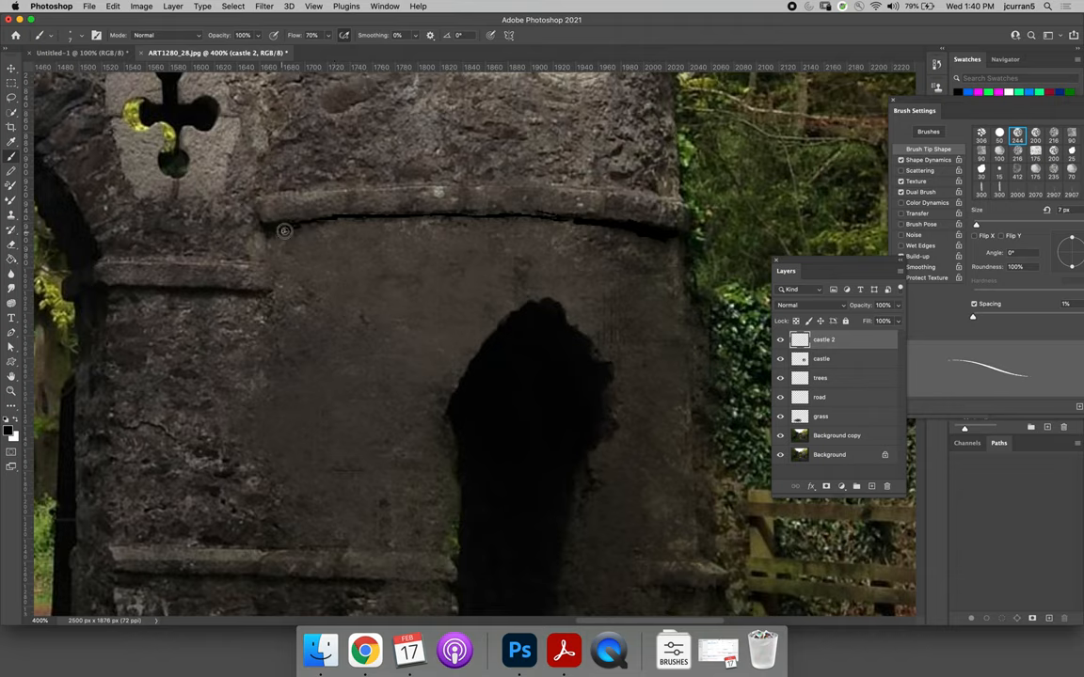
pyautogui.moveTo(375, 218)
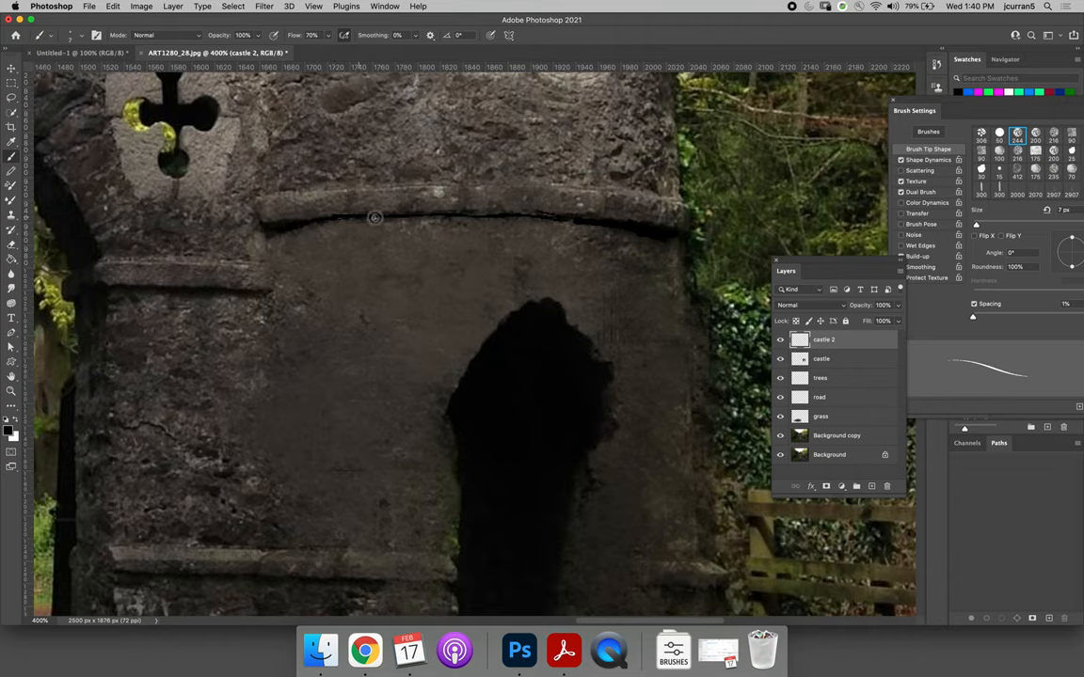
pyautogui.moveTo(564, 218)
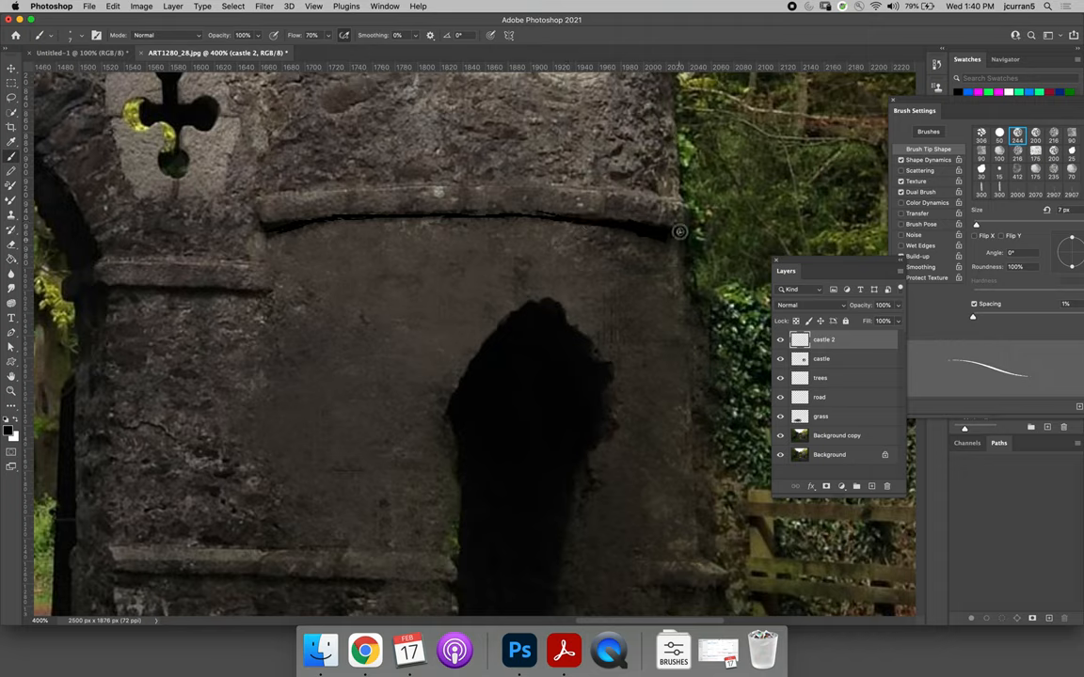
pyautogui.moveTo(580, 218)
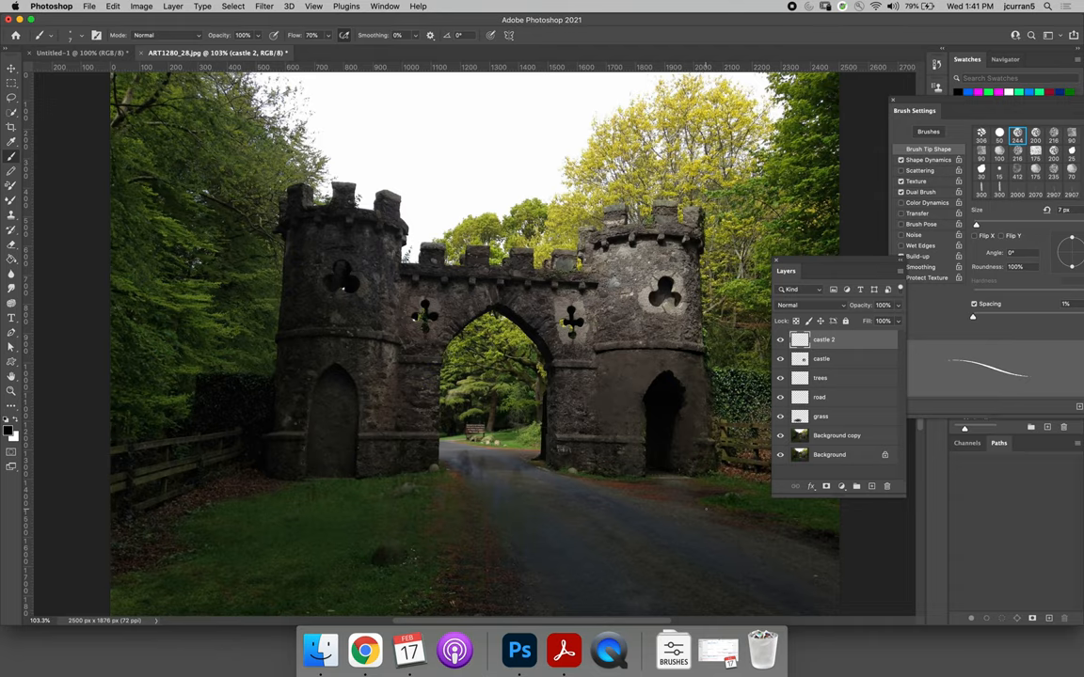
# Step: Delete the grass layer and confirm with Yes
pyautogui.click(820, 416)
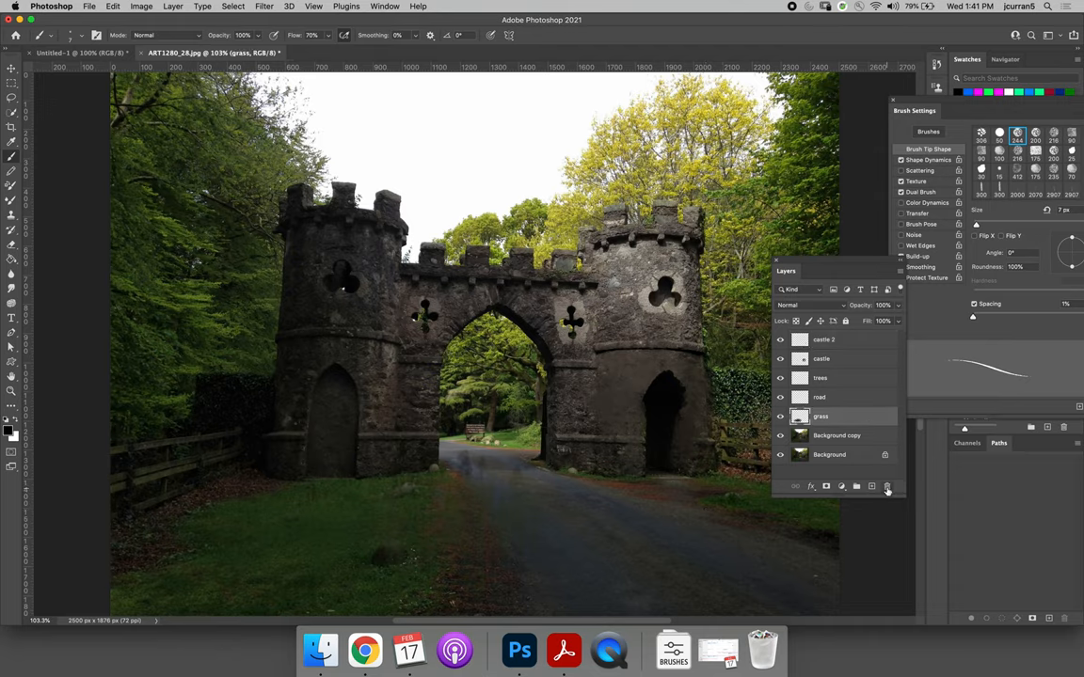
pyautogui.click(884, 485)
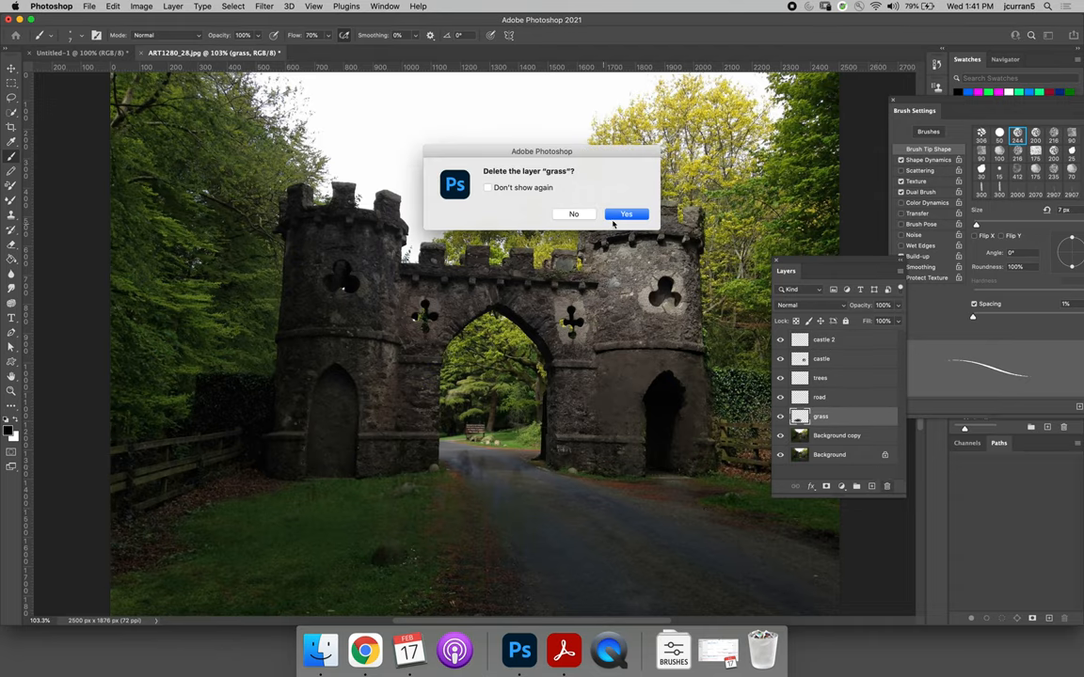
pyautogui.click(625, 214)
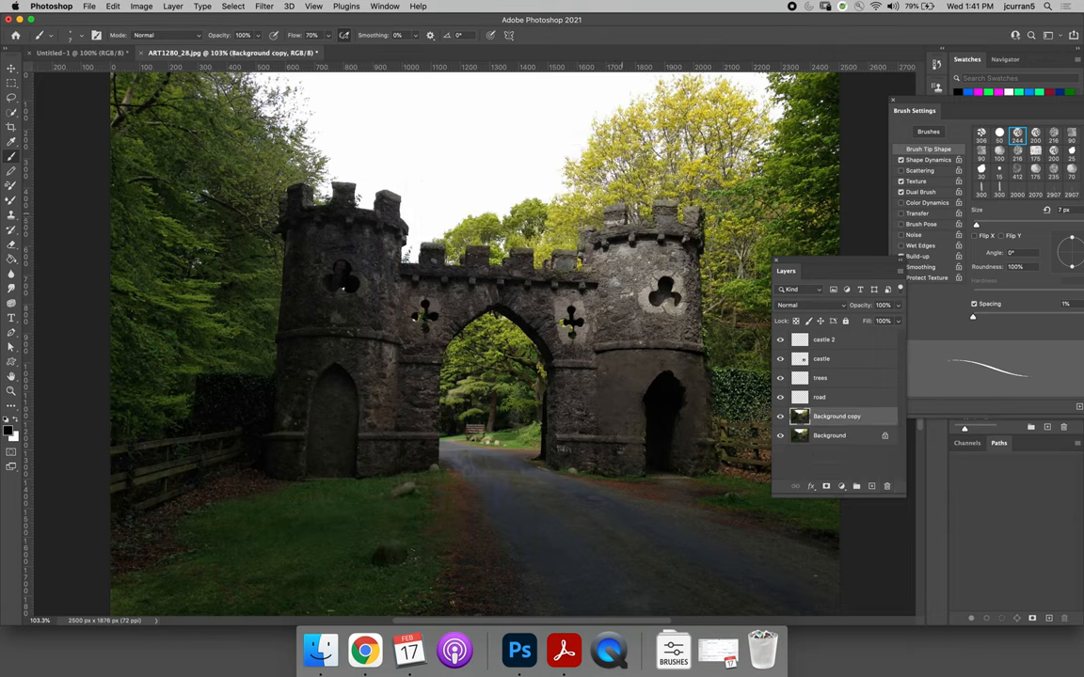